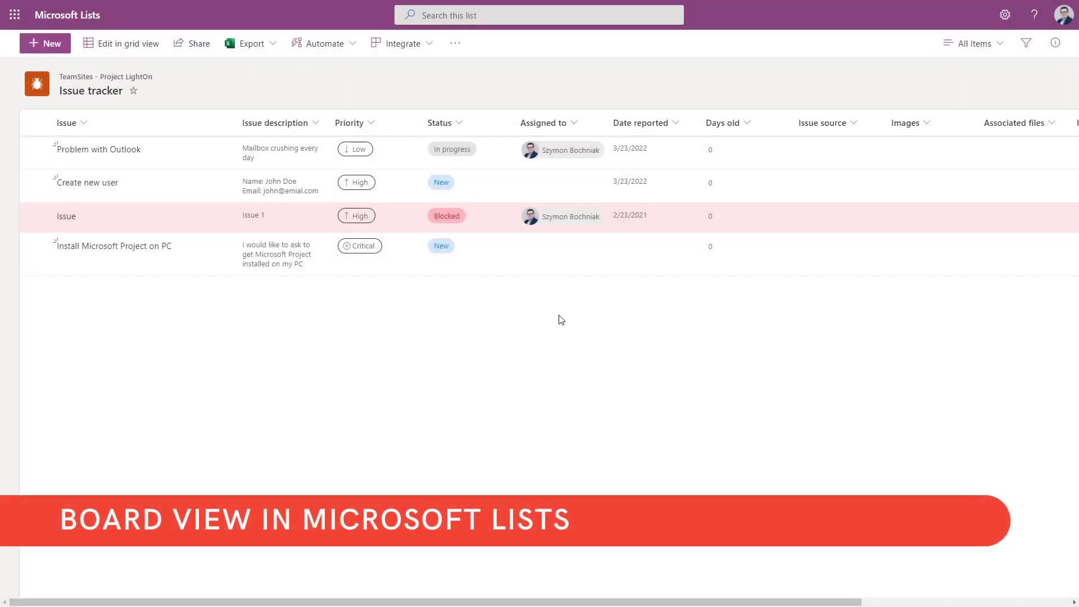
{"action": "mouse_move", "coordinate": [505, 299]}
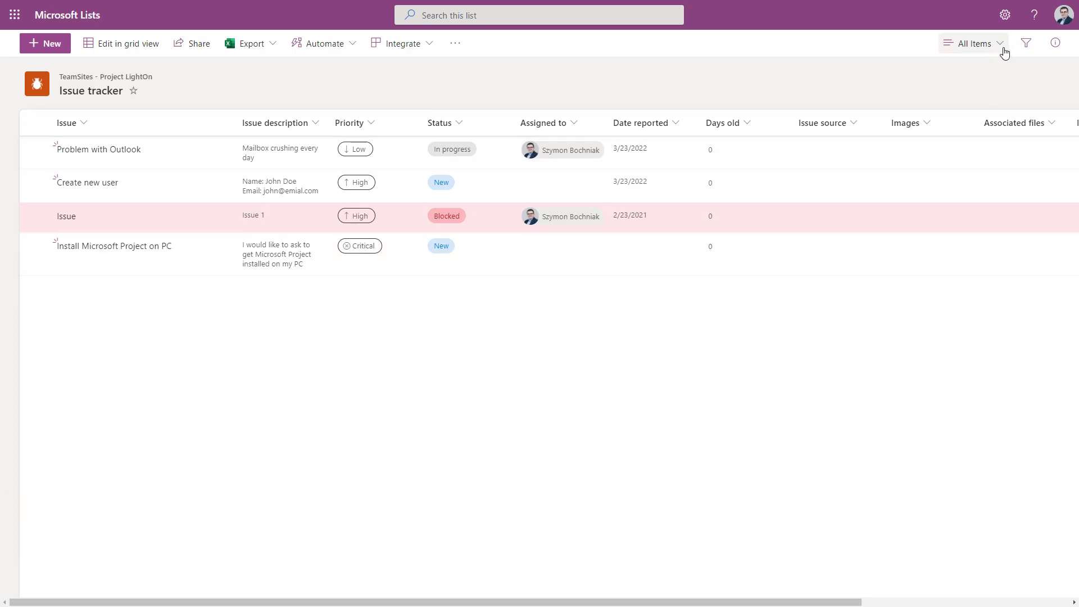
Define a new Board view organised by the Status column and named KanBan.
{"action": "left_click", "coordinate": [1000, 43]}
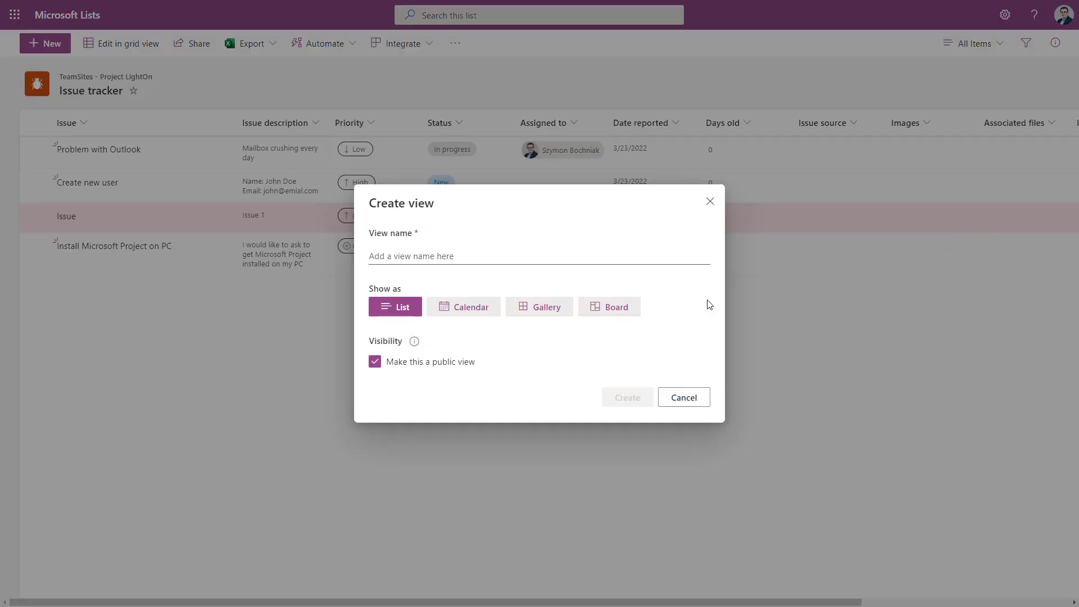
{"action": "mouse_move", "coordinate": [625, 312]}
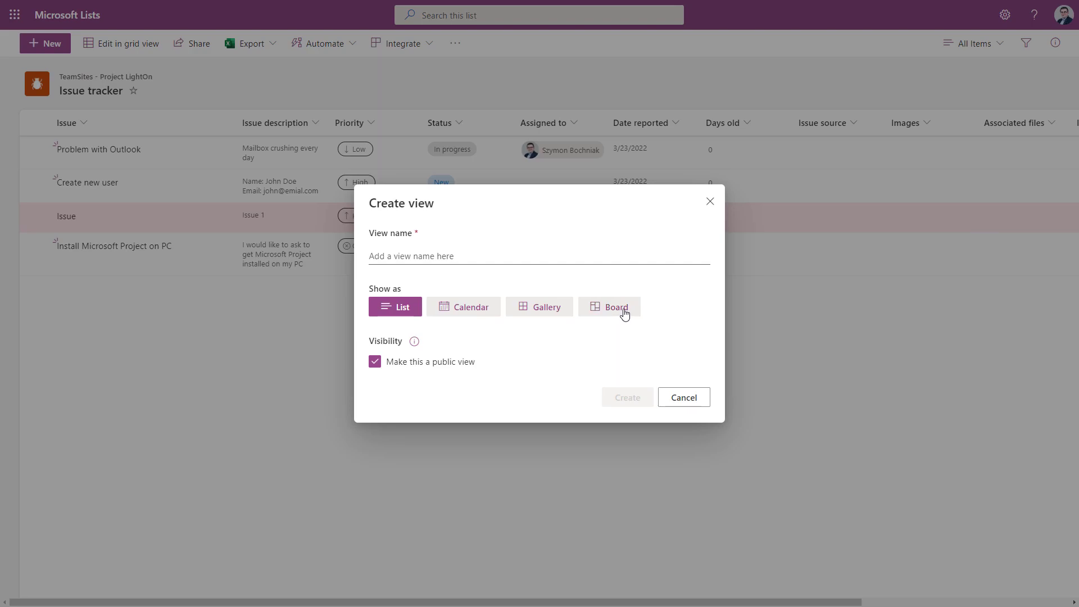
{"action": "mouse_move", "coordinate": [580, 336]}
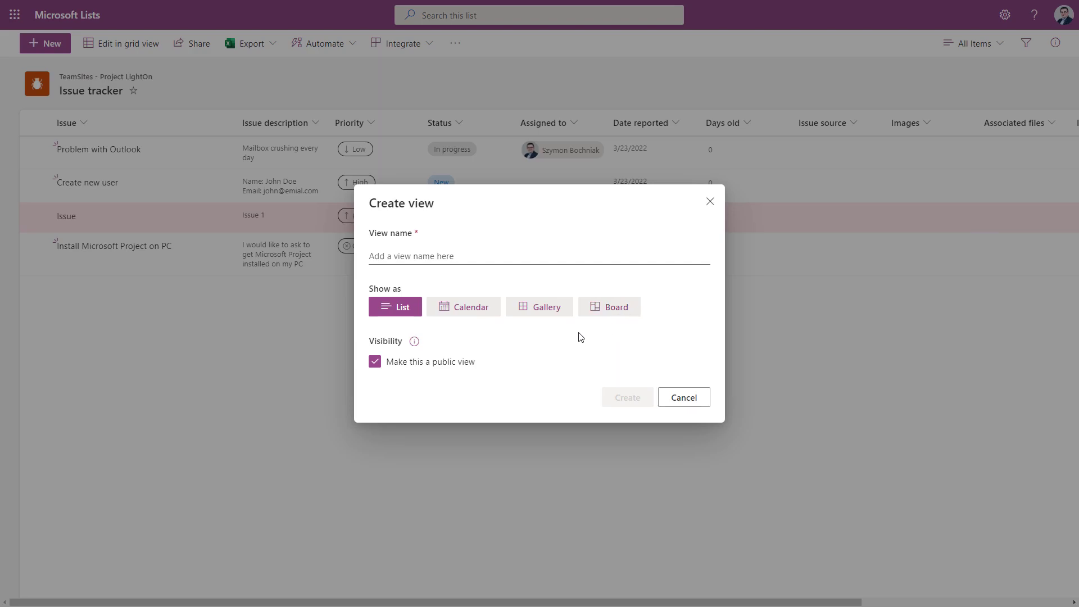
{"action": "mouse_move", "coordinate": [467, 320]}
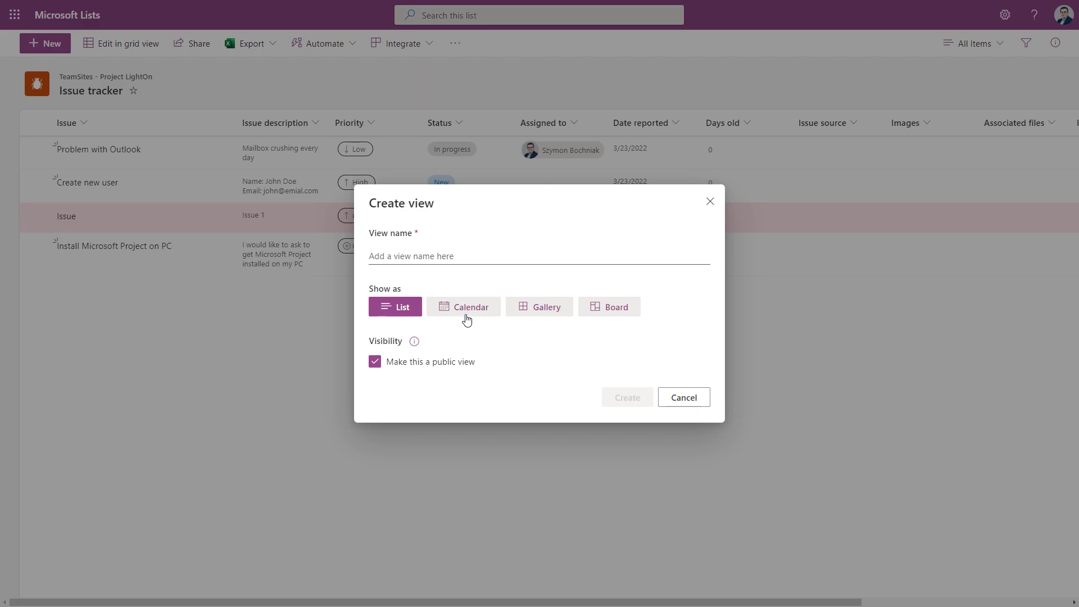
{"action": "mouse_move", "coordinate": [475, 321]}
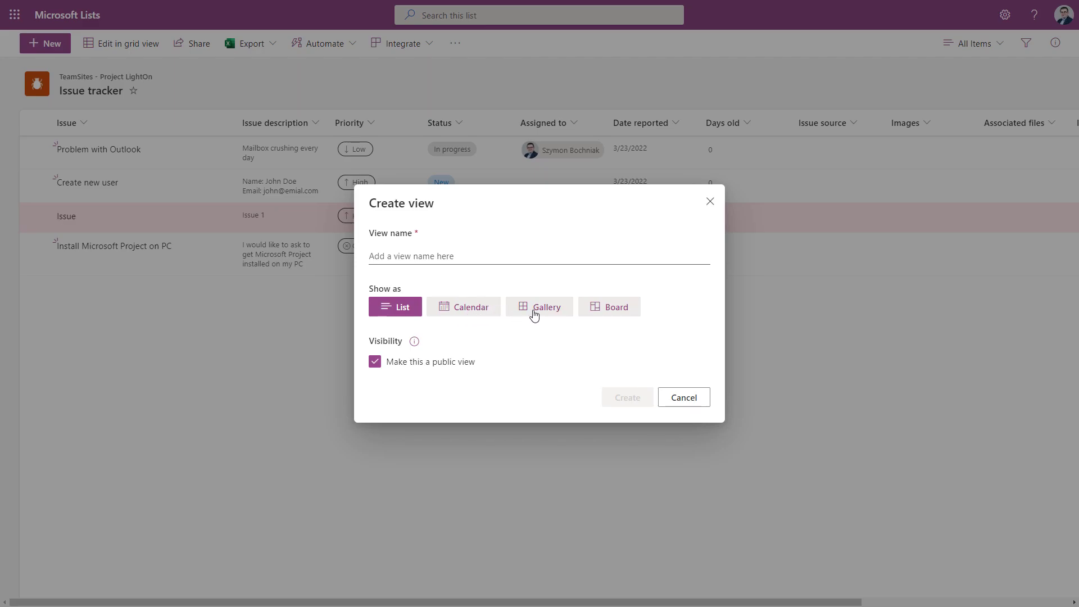
{"action": "mouse_move", "coordinate": [553, 311]}
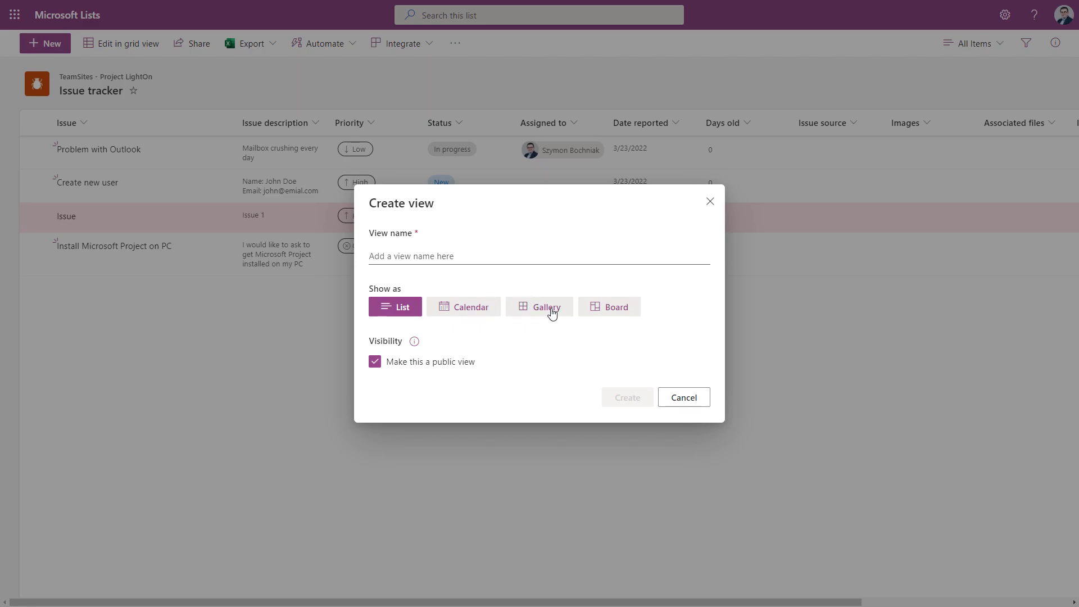
{"action": "mouse_move", "coordinate": [539, 297]}
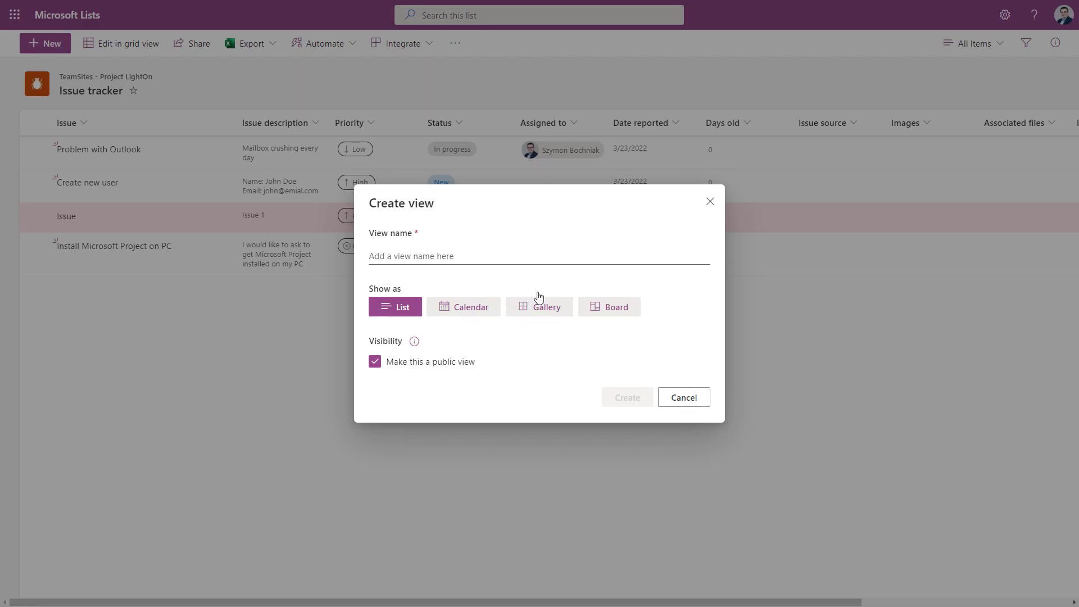
{"action": "left_click", "coordinate": [610, 306]}
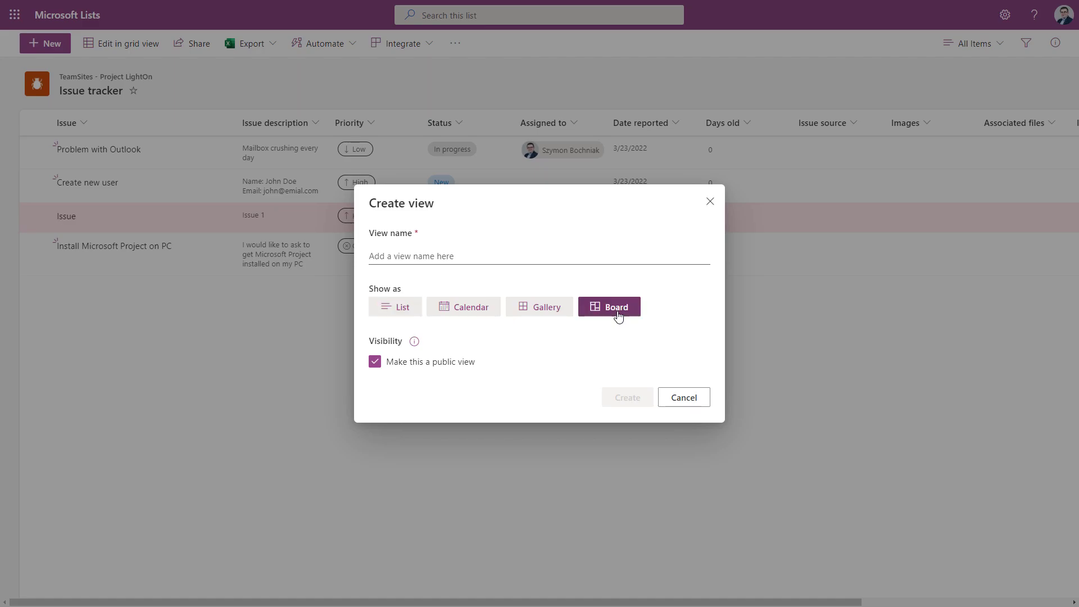
{"action": "left_click", "coordinate": [614, 306]}
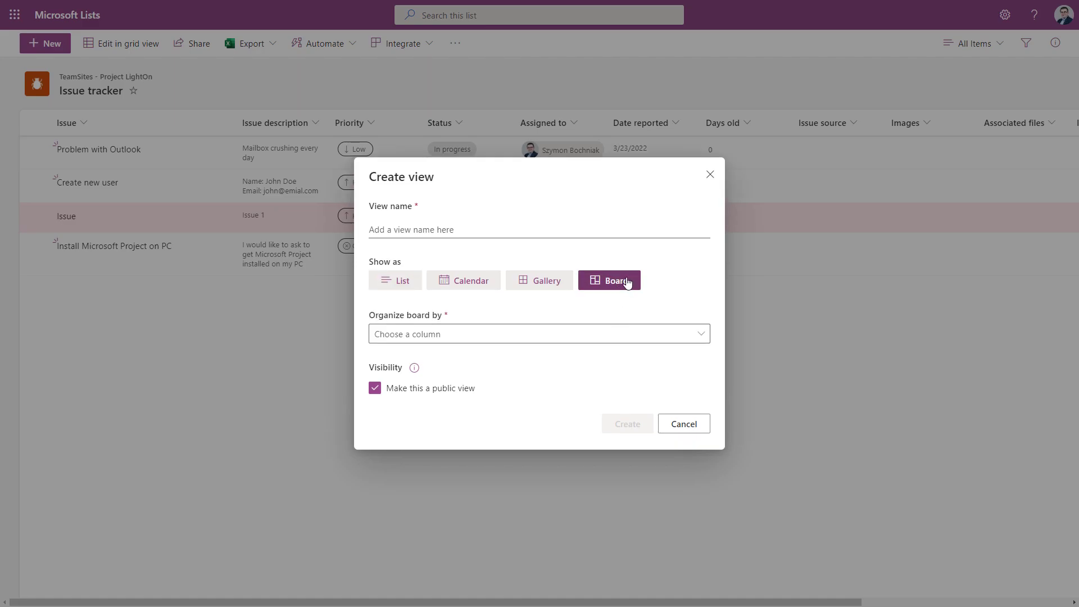
{"action": "left_click", "coordinate": [538, 333]}
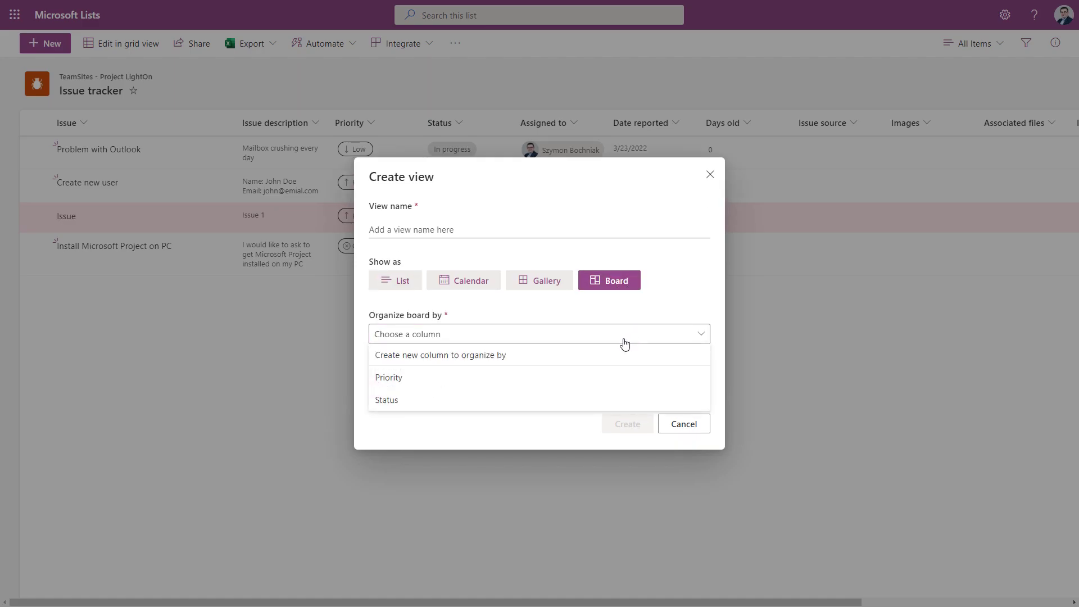
{"action": "left_click", "coordinate": [386, 399]}
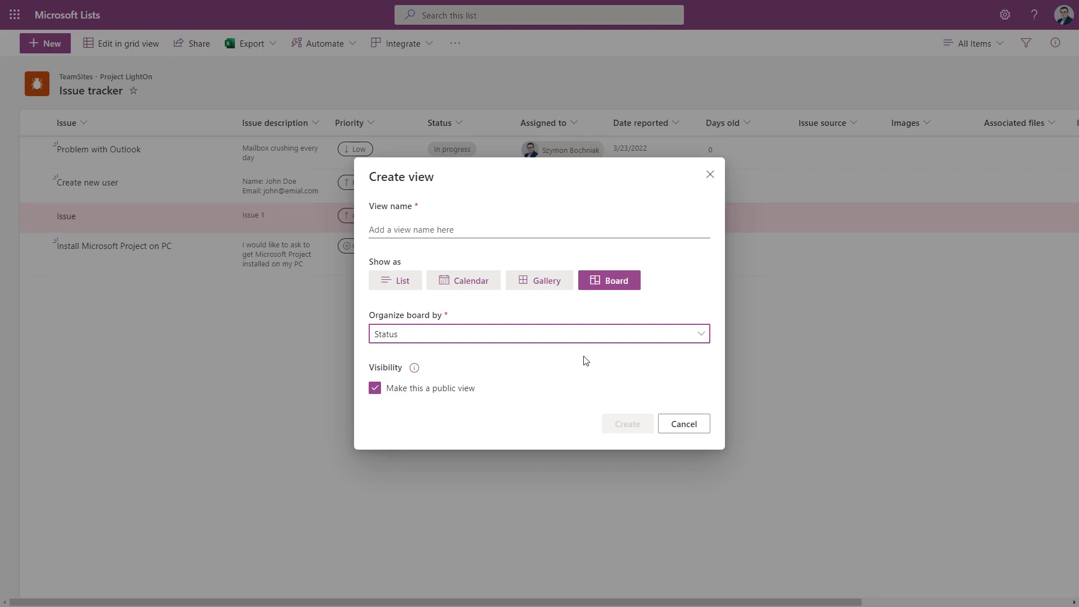
{"action": "type", "text": "KanBan"}
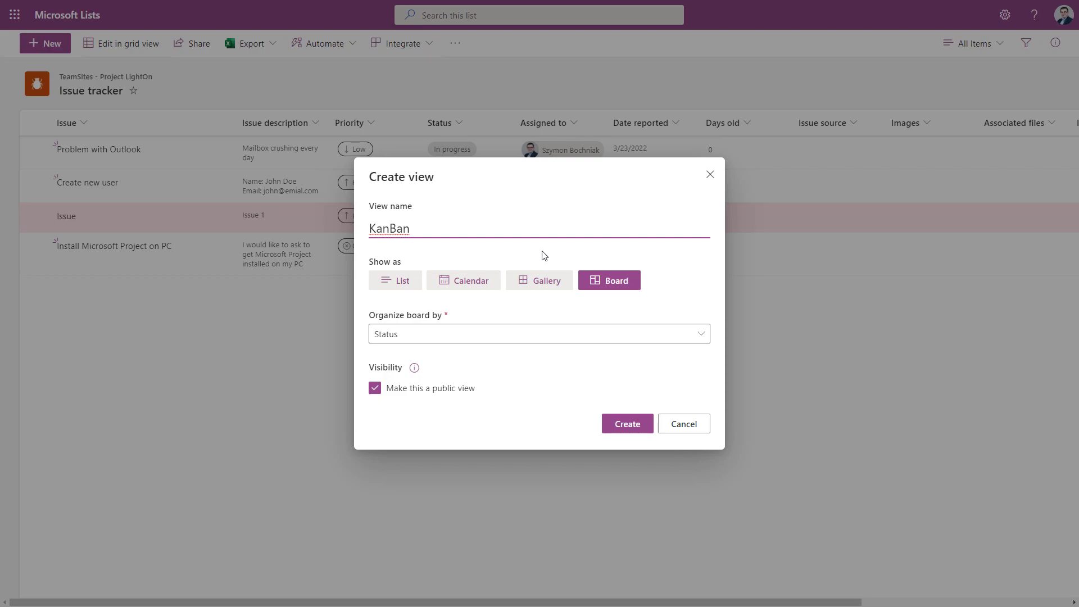
Create the KanBan board view, scroll across its Status buckets, and start a new bucket.
{"action": "left_click", "coordinate": [627, 424]}
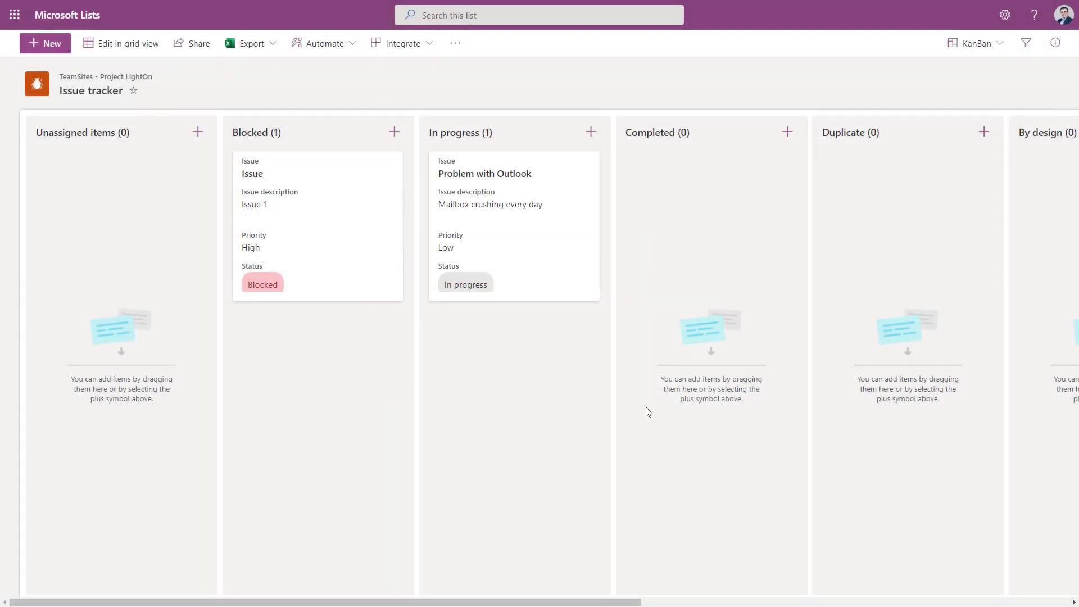
{"action": "mouse_move", "coordinate": [571, 357]}
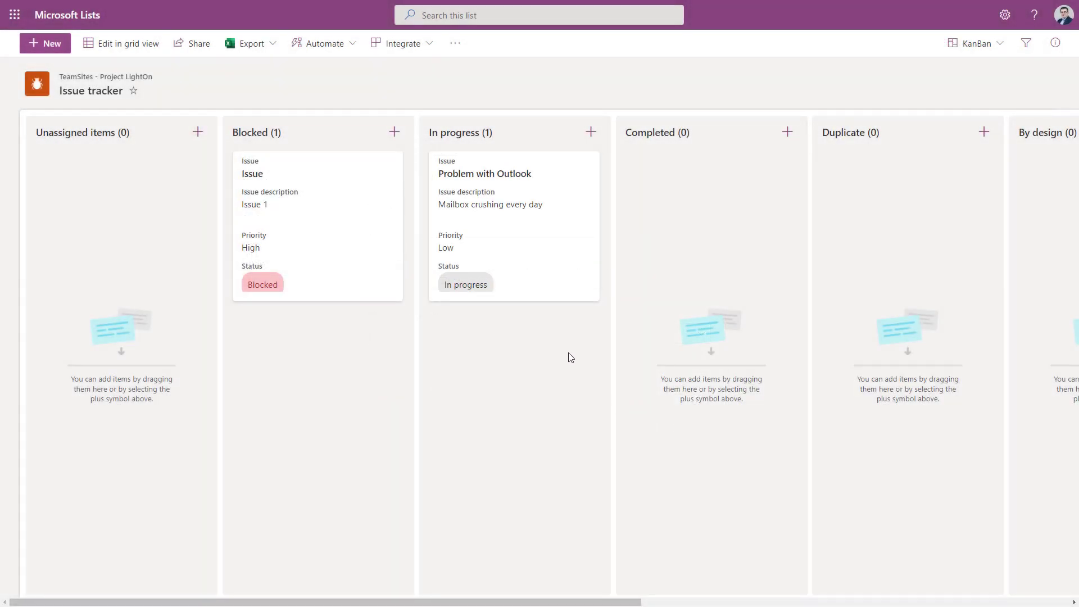
{"action": "mouse_move", "coordinate": [678, 318]}
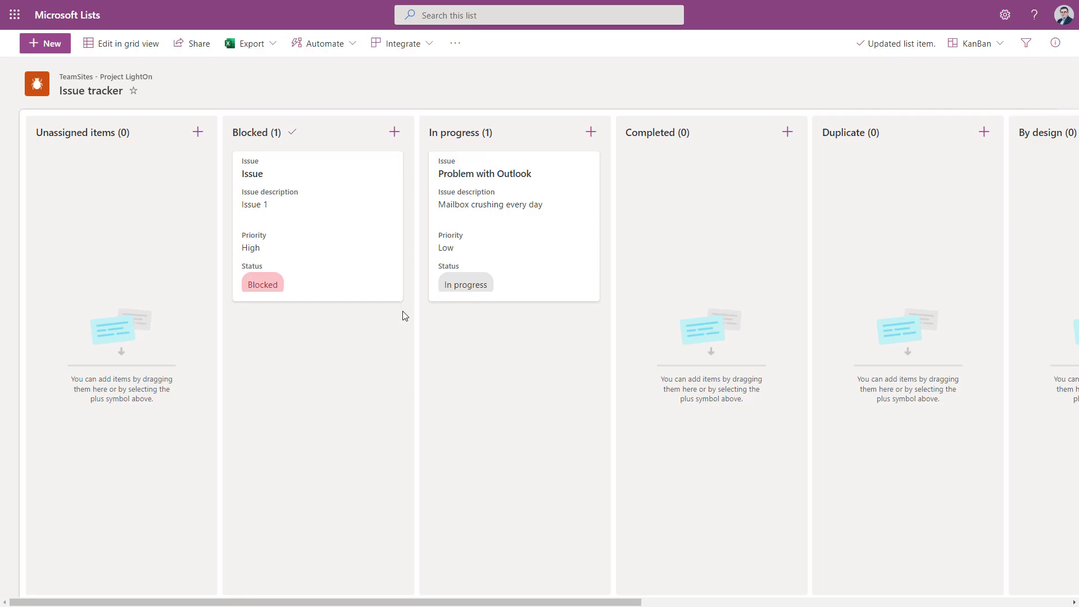
{"action": "scroll", "scroll_direction": "right", "scroll_amount": 3}
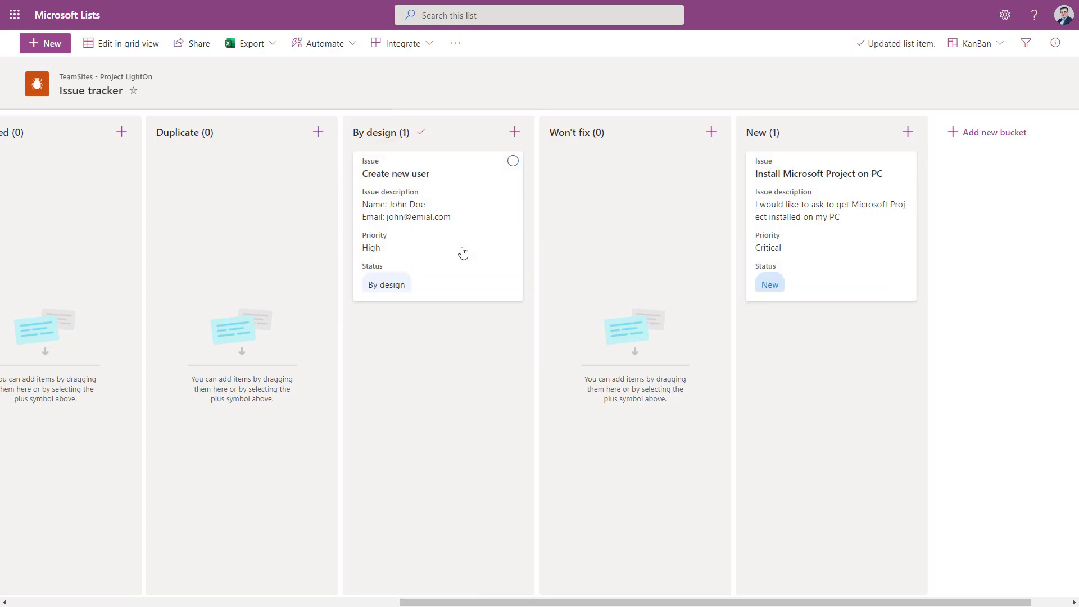
{"action": "mouse_move", "coordinate": [463, 252]}
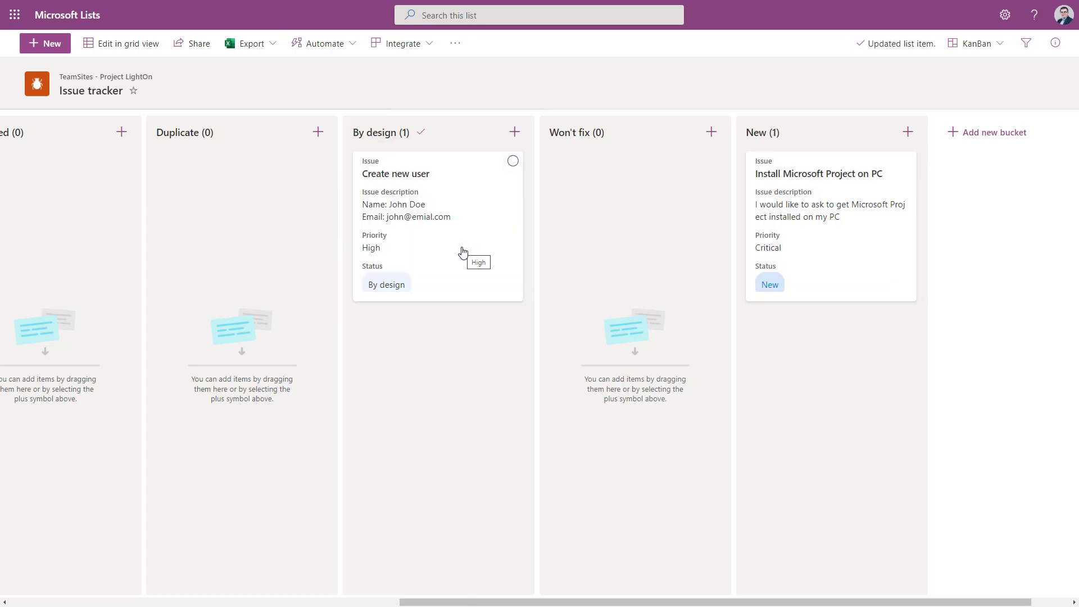
{"action": "left_click", "coordinate": [994, 132]}
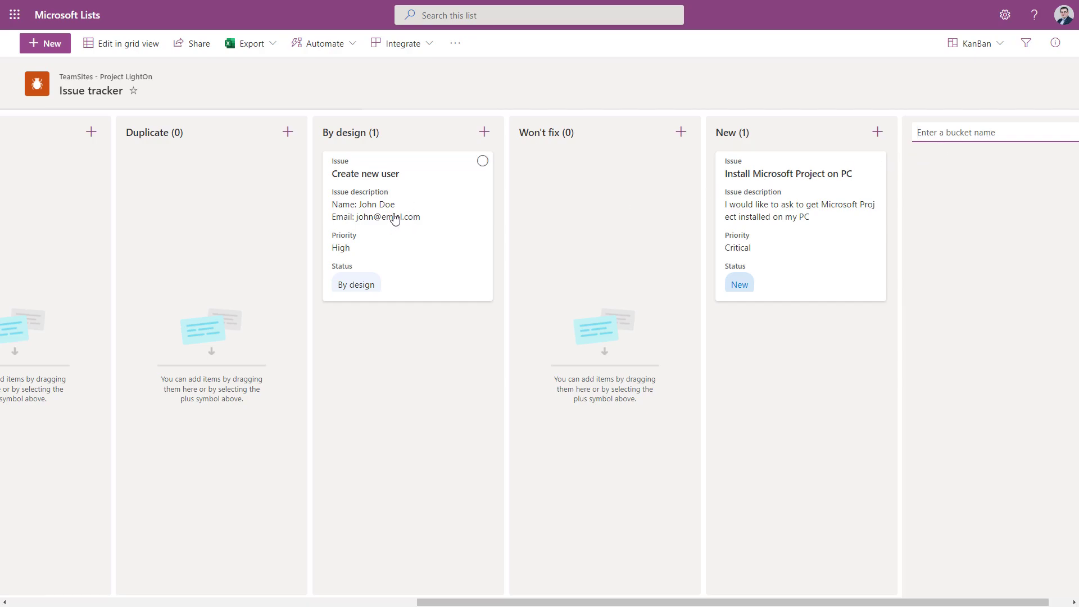
{"action": "left_click", "coordinate": [365, 174]}
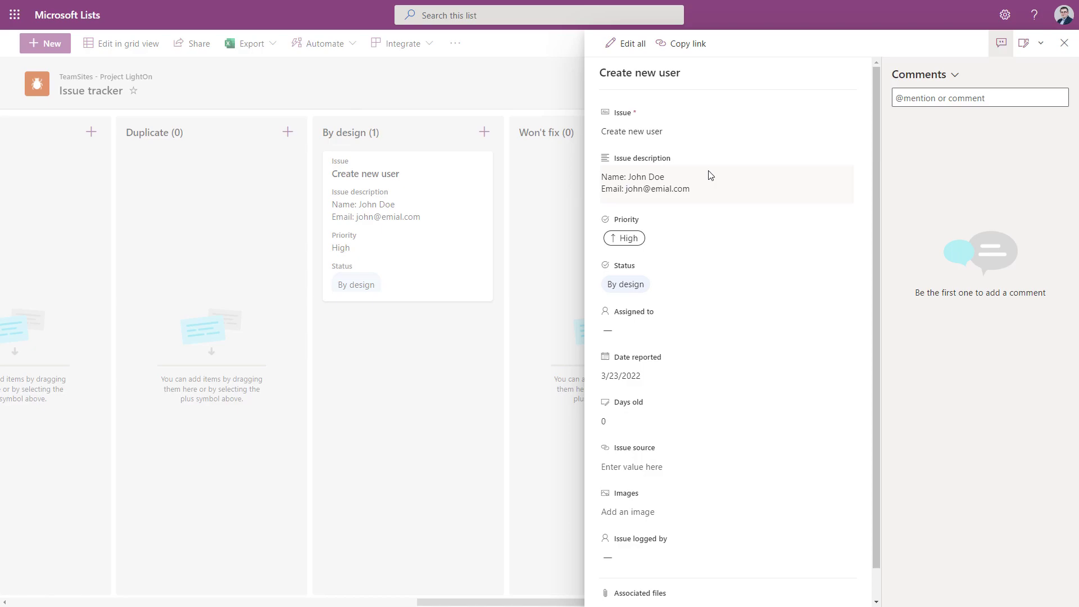
{"action": "scroll", "scroll_direction": "down", "scroll_amount": 3}
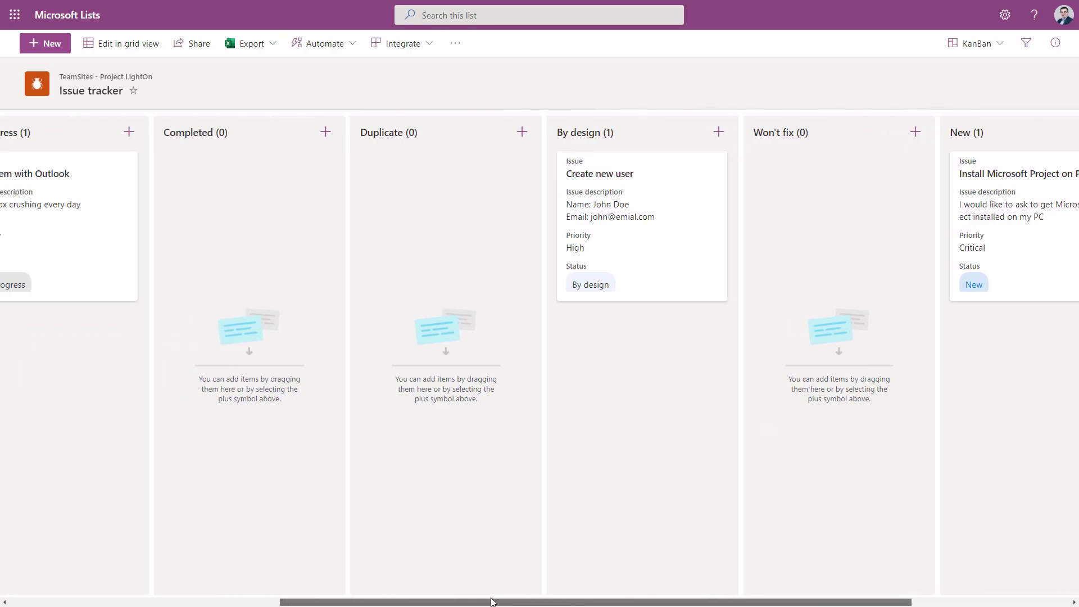
Scroll the Issue tracker KanBan board sideways across its Status buckets.
{"action": "scroll", "scroll_direction": "left", "scroll_amount": 3}
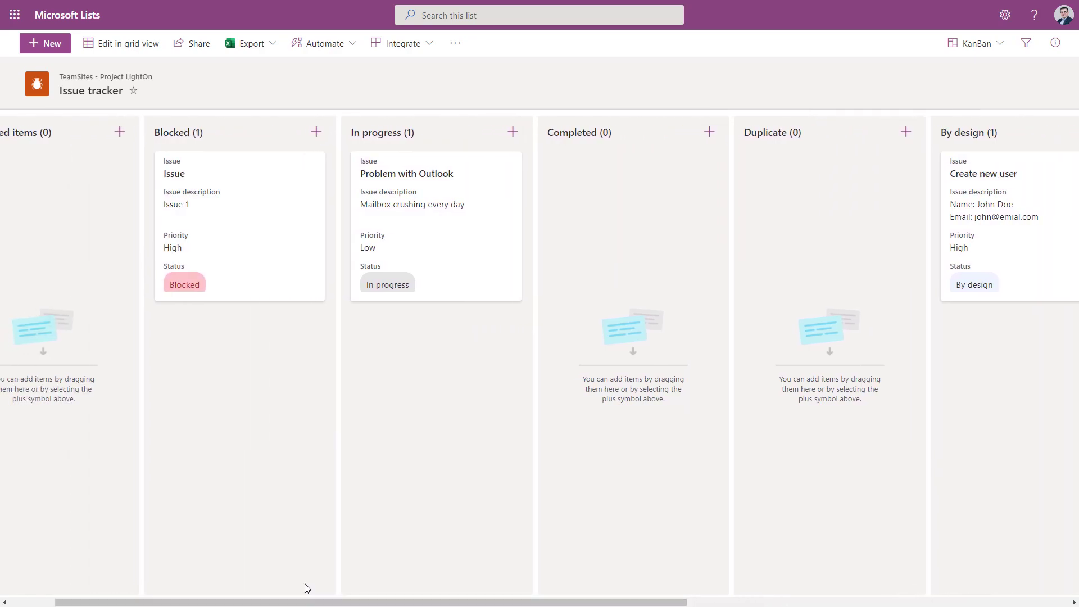
{"action": "mouse_move", "coordinate": [297, 590]}
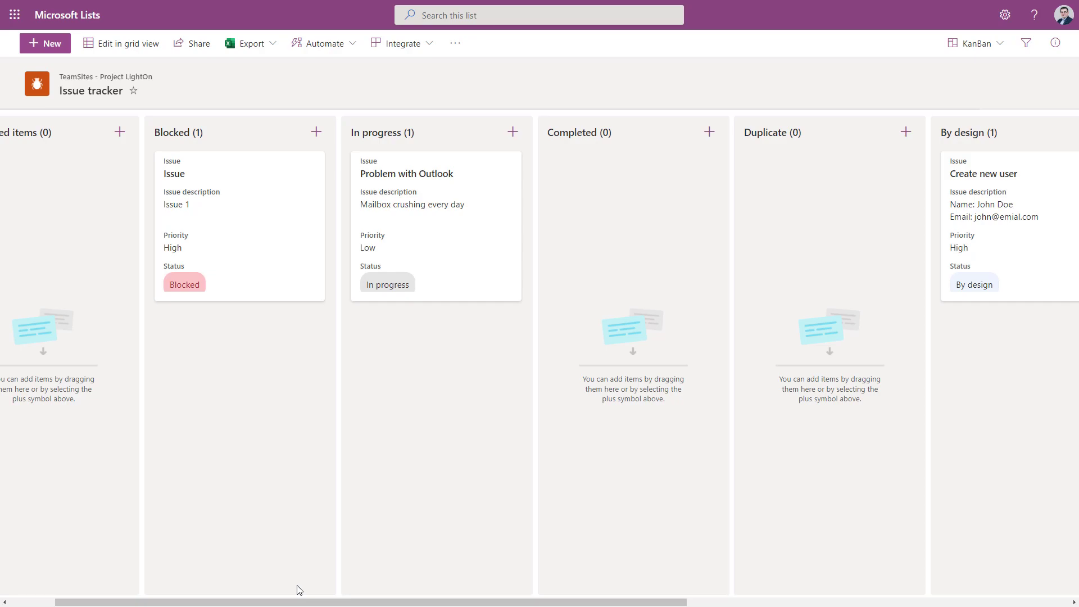
{"action": "mouse_move", "coordinate": [385, 313]}
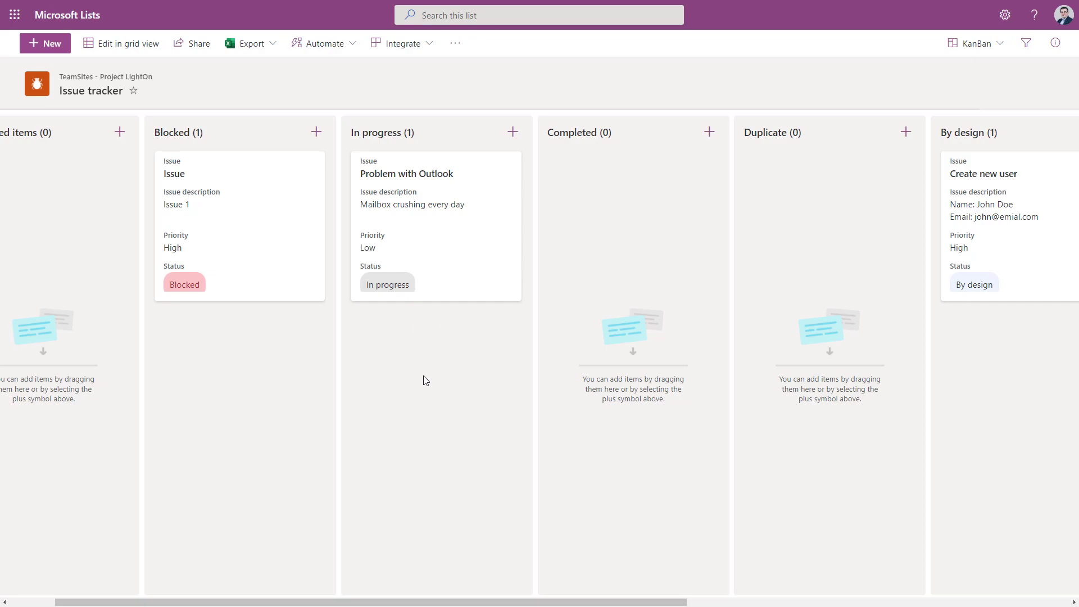
{"action": "mouse_move", "coordinate": [486, 367]}
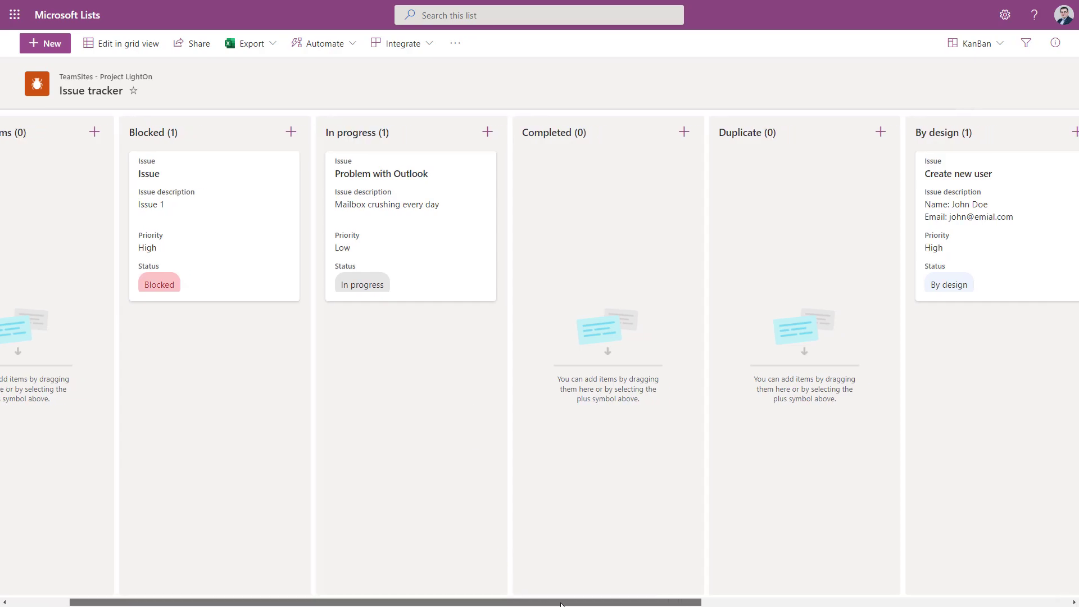
{"action": "scroll", "scroll_direction": "right", "scroll_amount": 3}
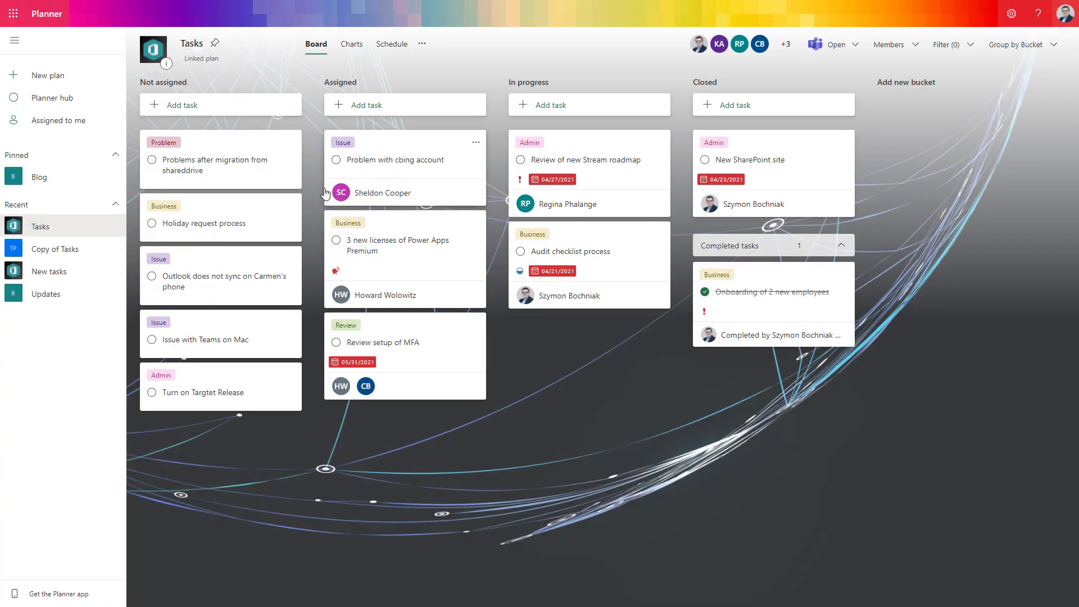
Move Holiday request process to In progress and open Review of new Stream roadmap.
{"action": "left_click_drag", "start_coordinate": [207, 223], "coordinate": [588, 242]}
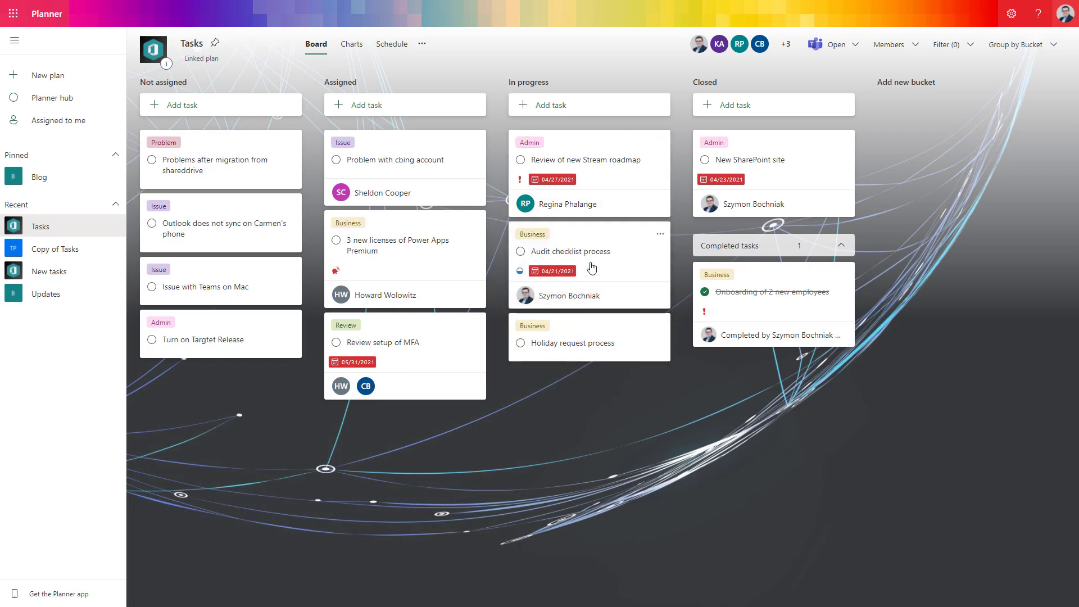
{"action": "mouse_move", "coordinate": [632, 256]}
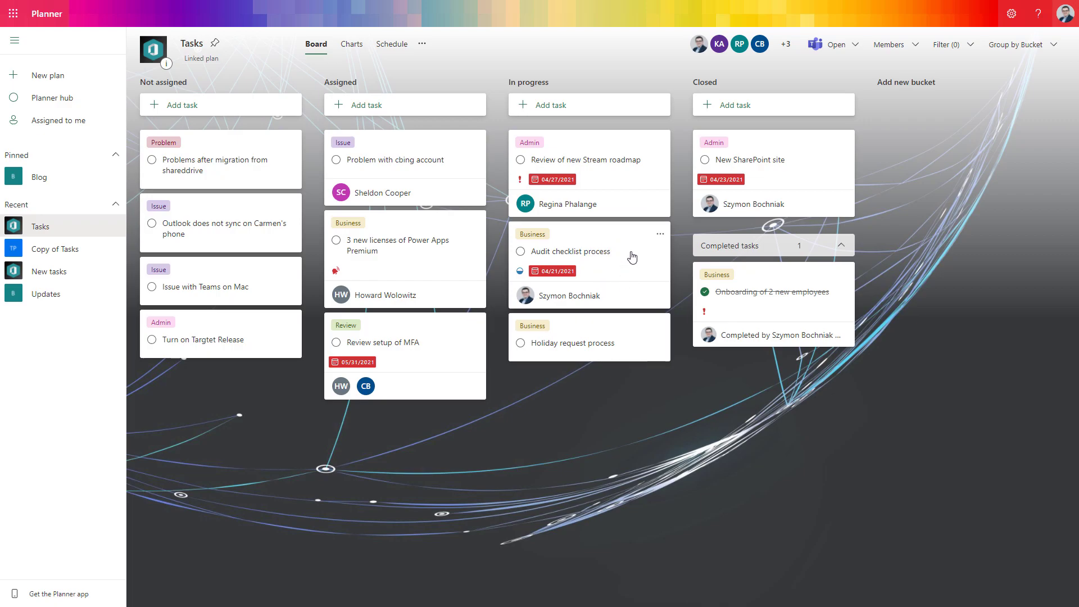
{"action": "left_click", "coordinate": [581, 159]}
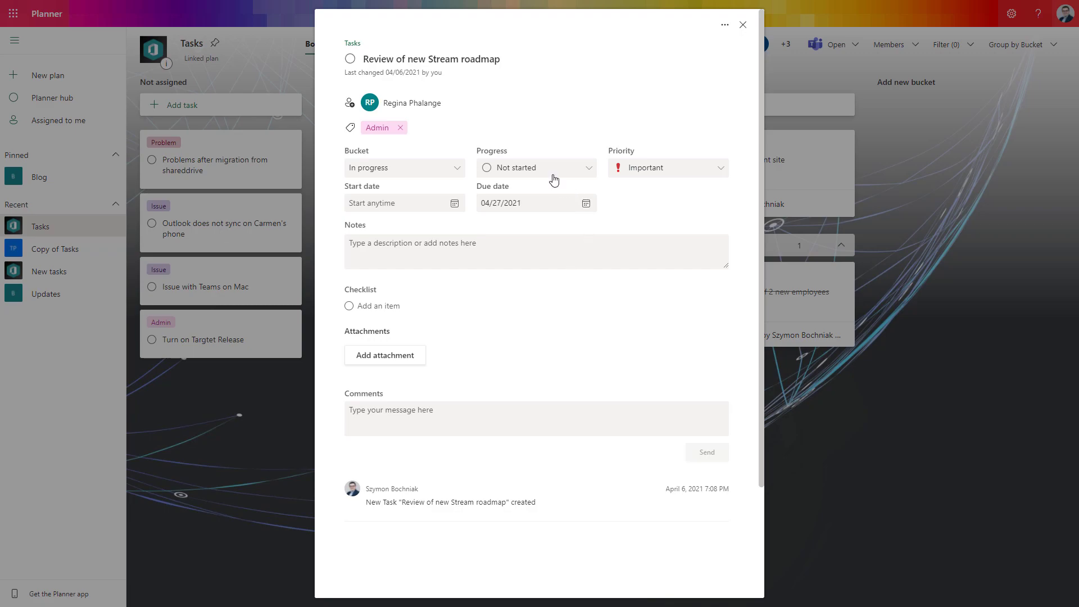
{"action": "mouse_move", "coordinate": [554, 179]}
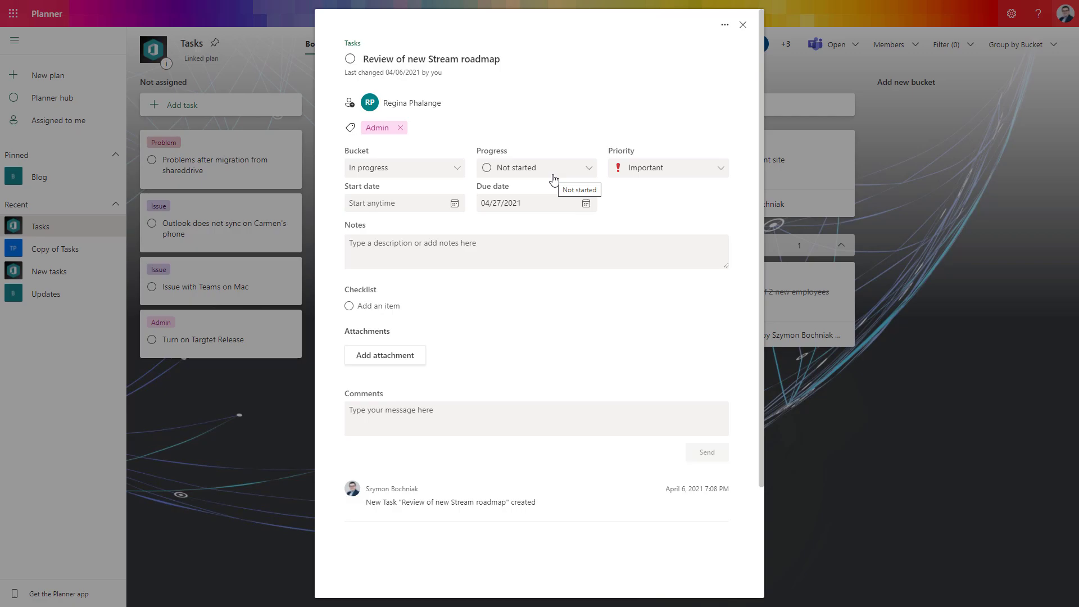
{"action": "mouse_move", "coordinate": [748, 32]}
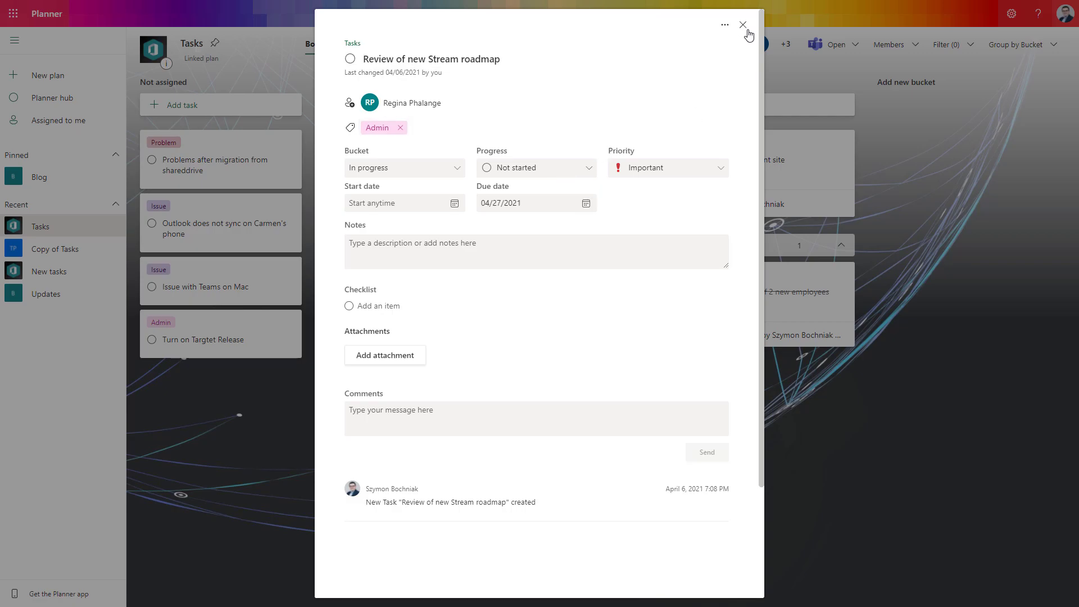
Close the Review of new Stream roadmap details form without changes.
{"action": "left_click", "coordinate": [743, 25]}
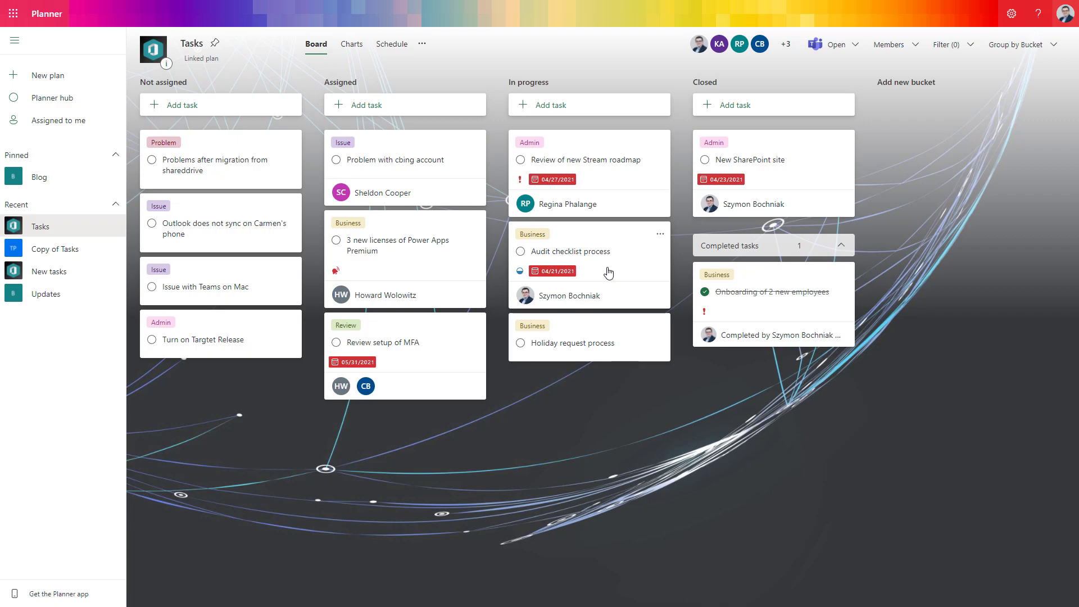
{"action": "mouse_move", "coordinate": [616, 289]}
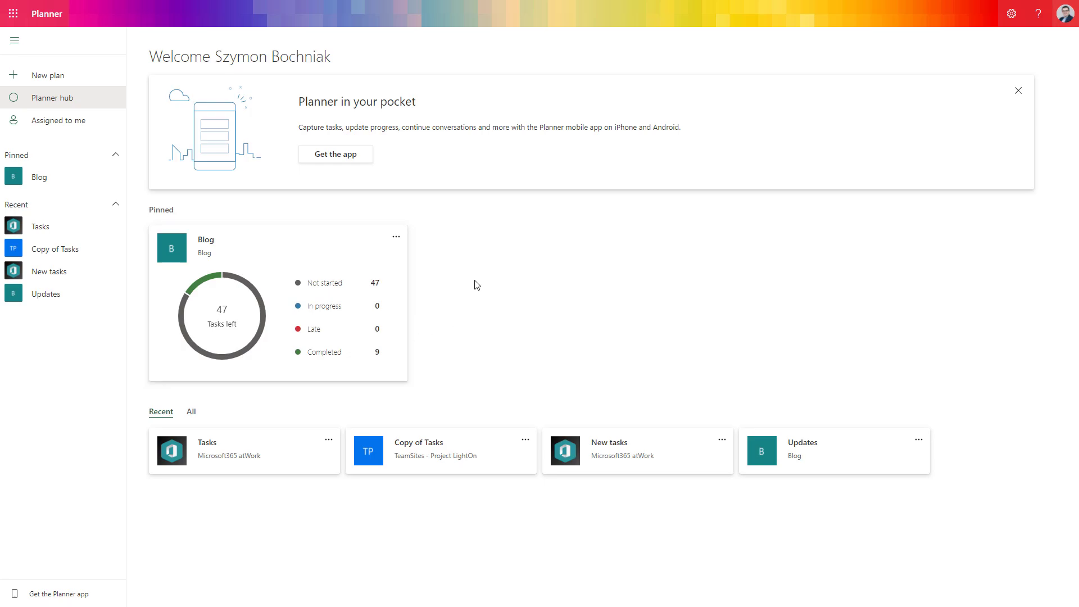
{"action": "mouse_move", "coordinate": [69, 122]}
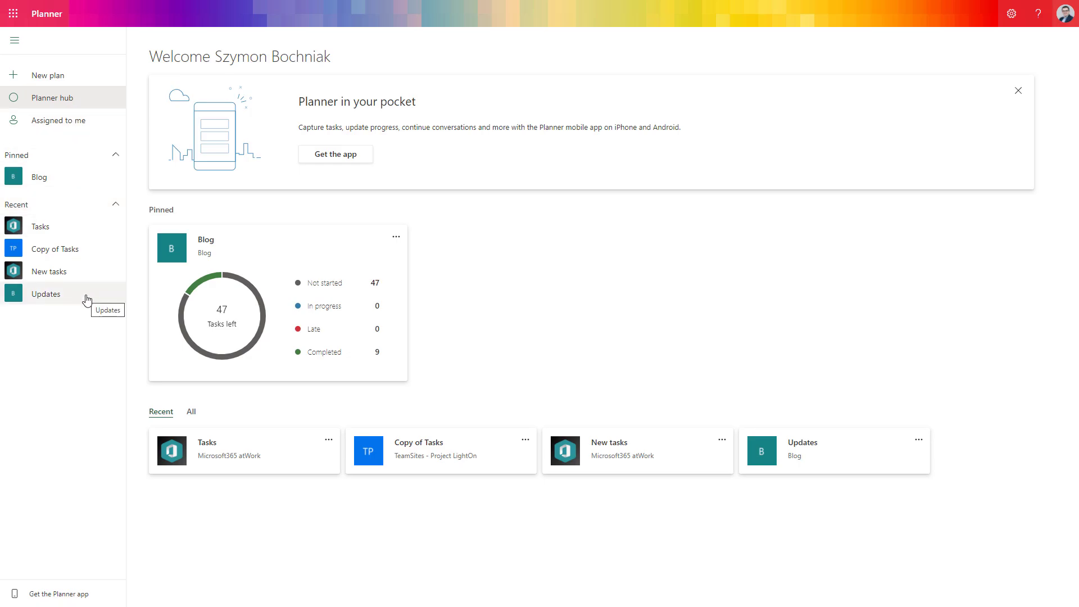
{"action": "mouse_move", "coordinate": [465, 392]}
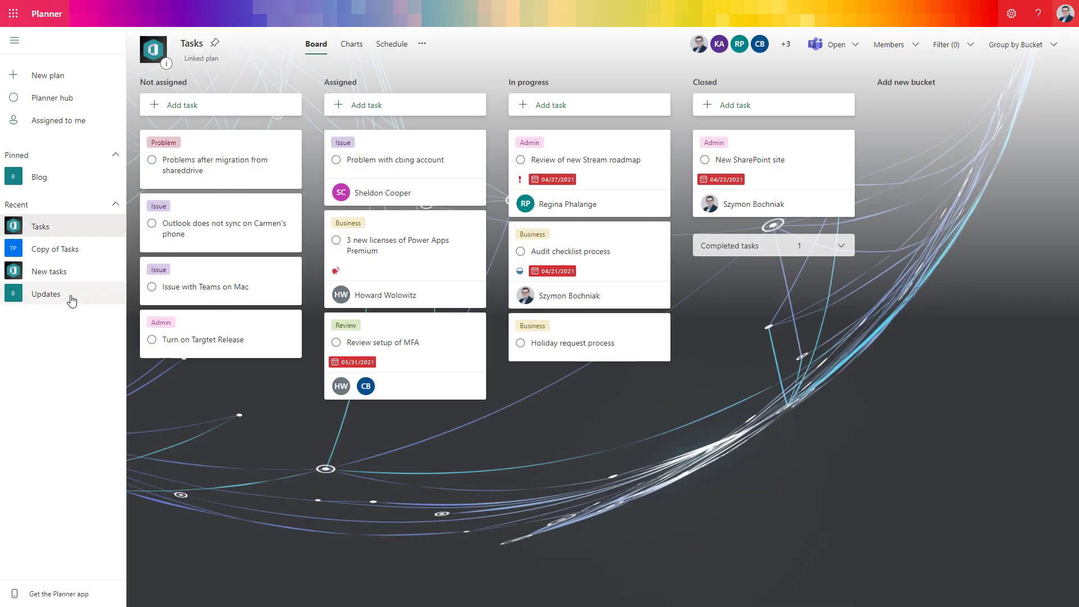
{"action": "left_click", "coordinate": [38, 177]}
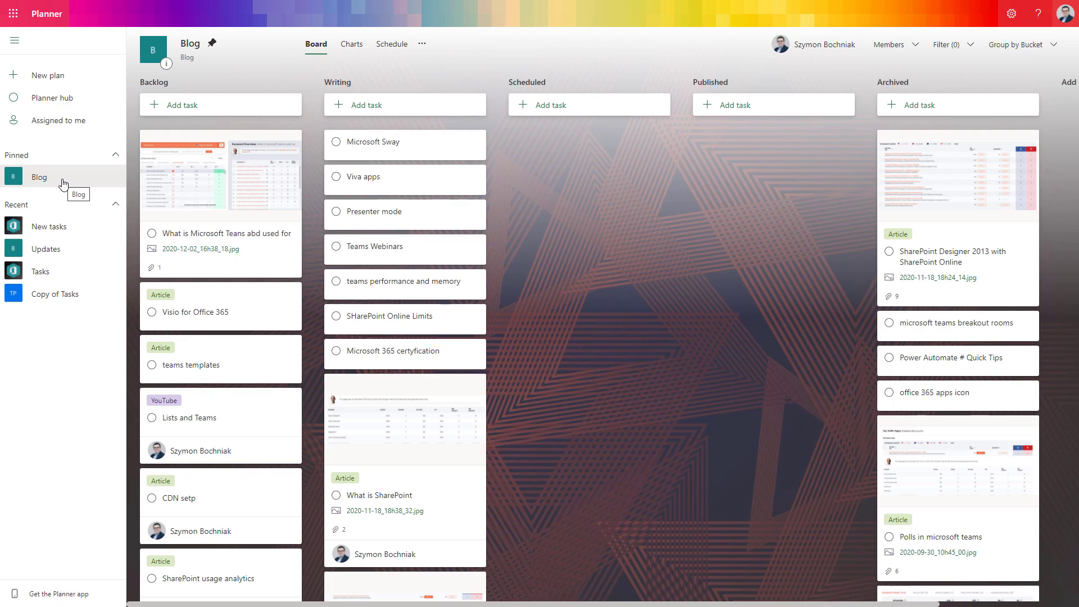
{"action": "mouse_move", "coordinate": [50, 75]}
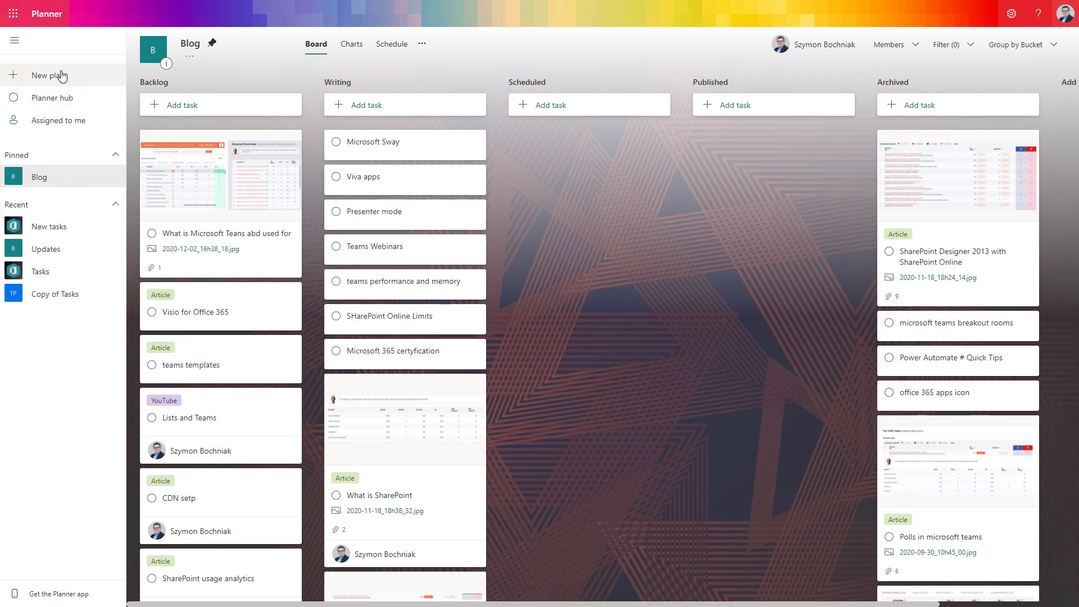
{"action": "left_click", "coordinate": [51, 98]}
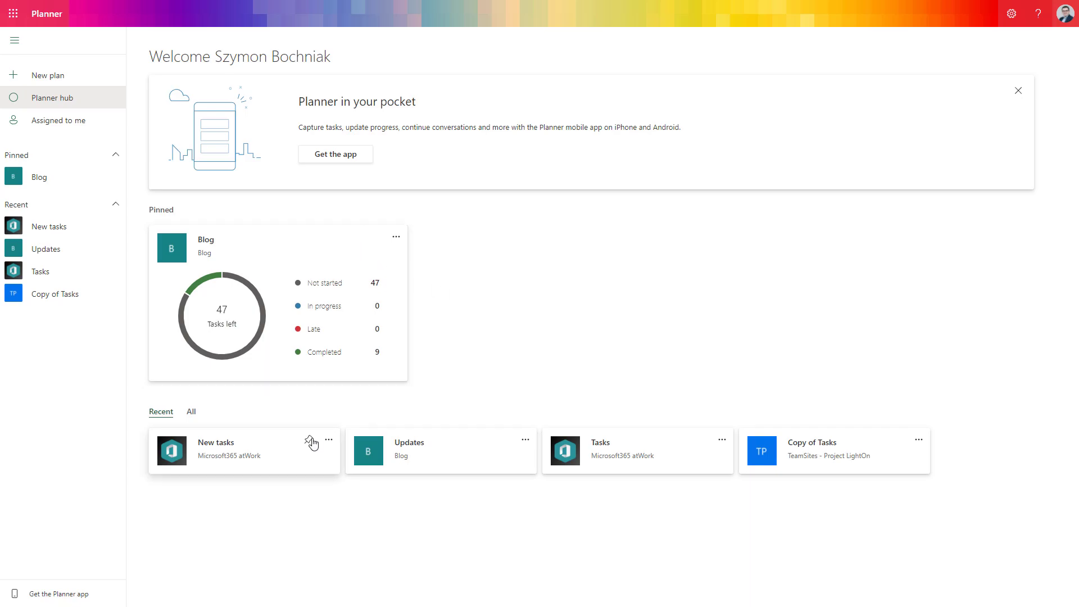
Open the Tasks plan to show the Review of new Stream roadmap details.
{"action": "left_click", "coordinate": [601, 451]}
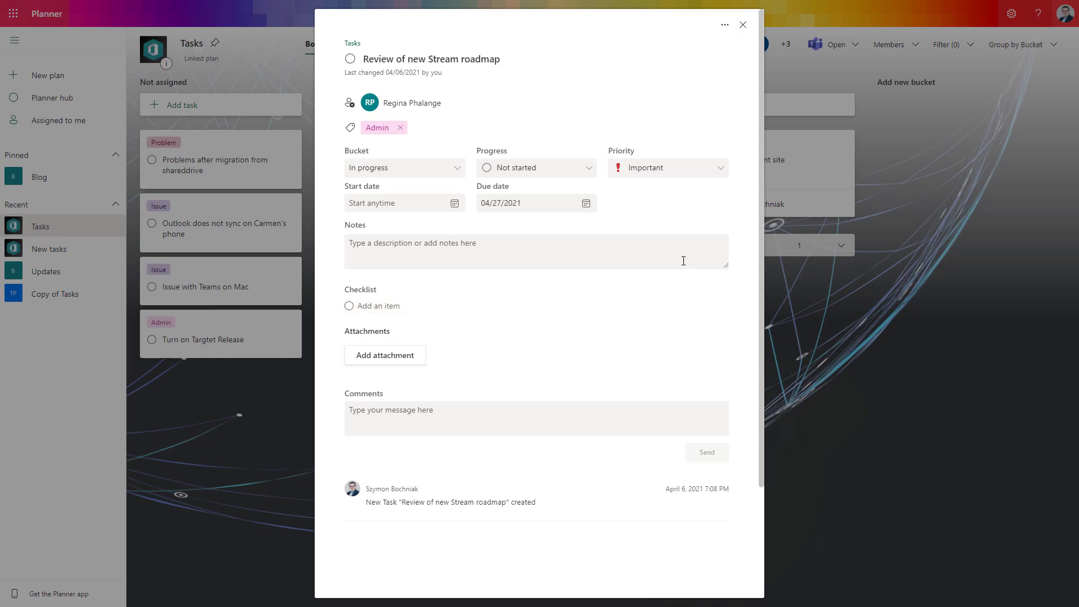
{"action": "mouse_move", "coordinate": [699, 188]}
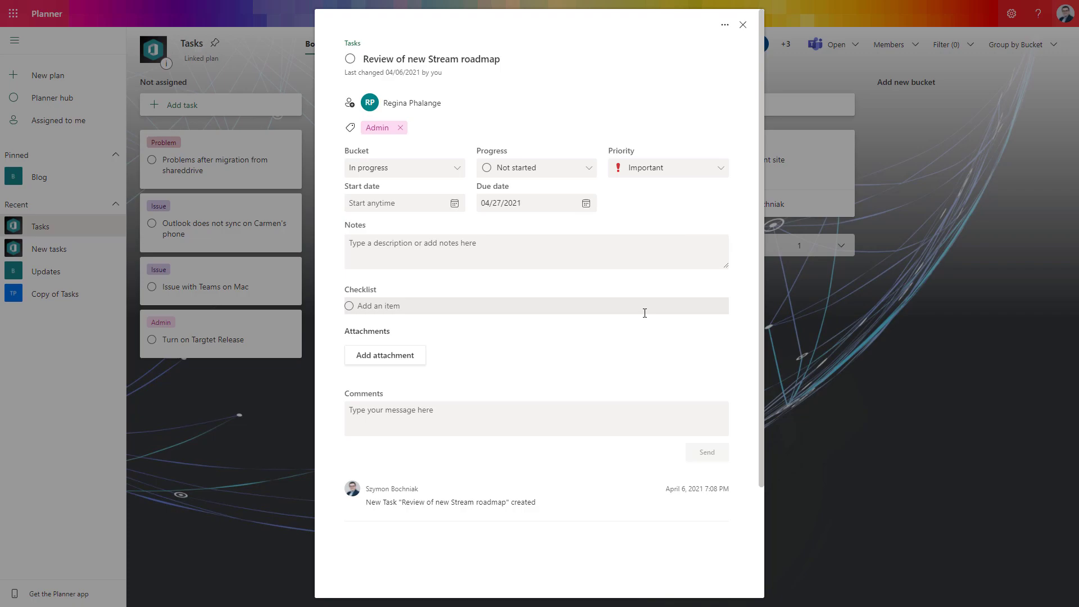
{"action": "mouse_move", "coordinate": [532, 296]}
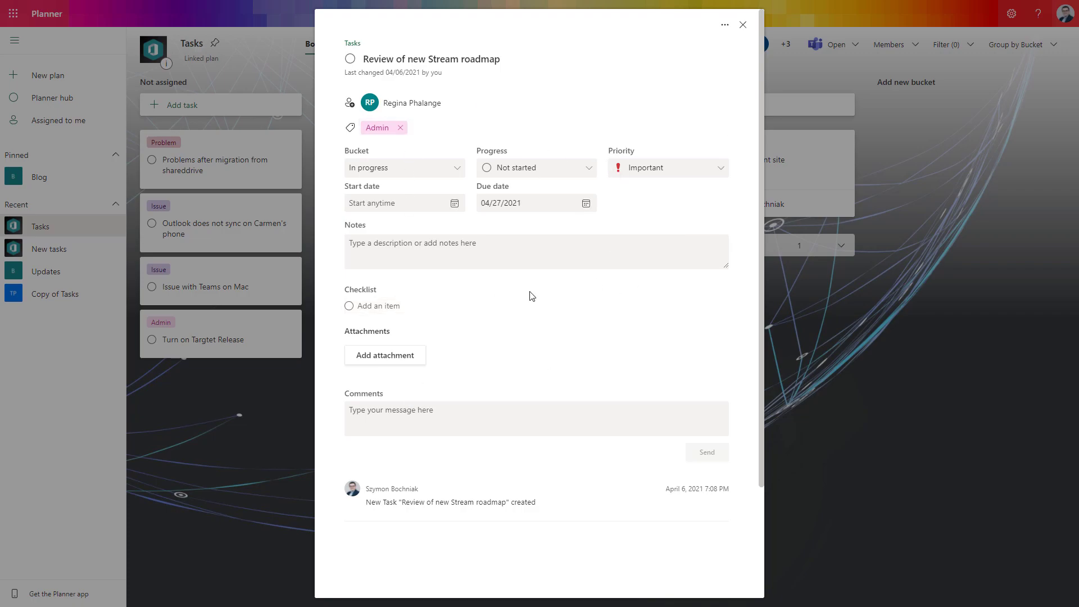
{"action": "mouse_move", "coordinate": [552, 293]}
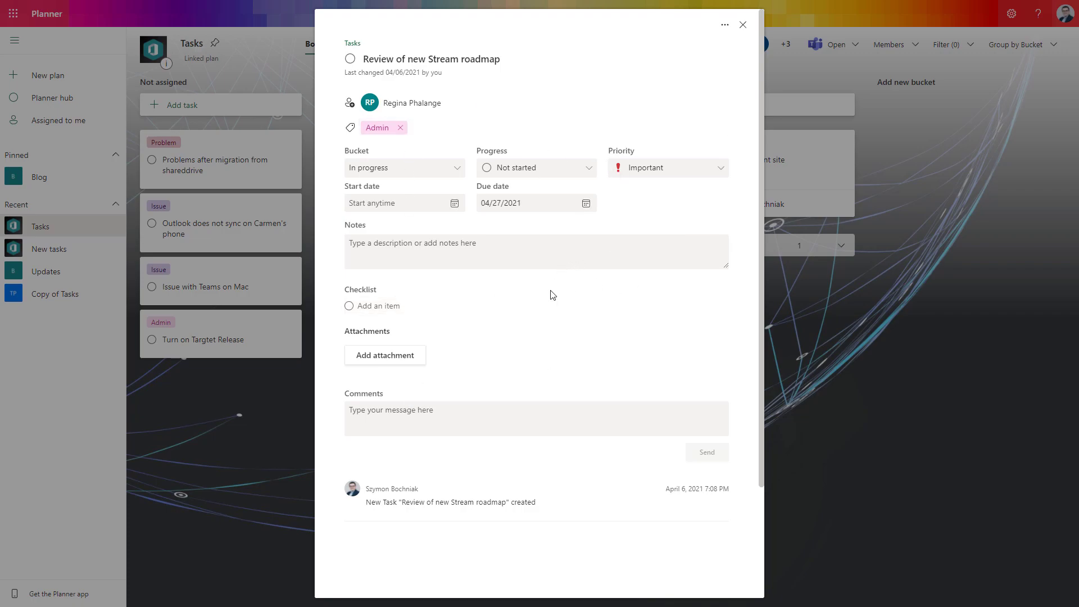
{"action": "mouse_move", "coordinate": [564, 355]}
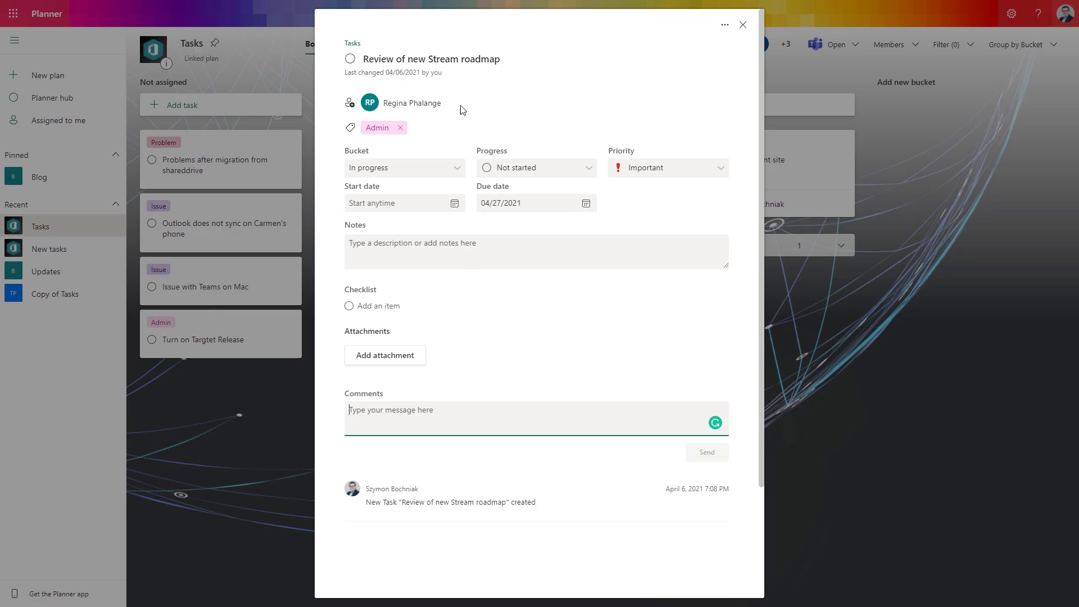
{"action": "mouse_move", "coordinate": [593, 110]}
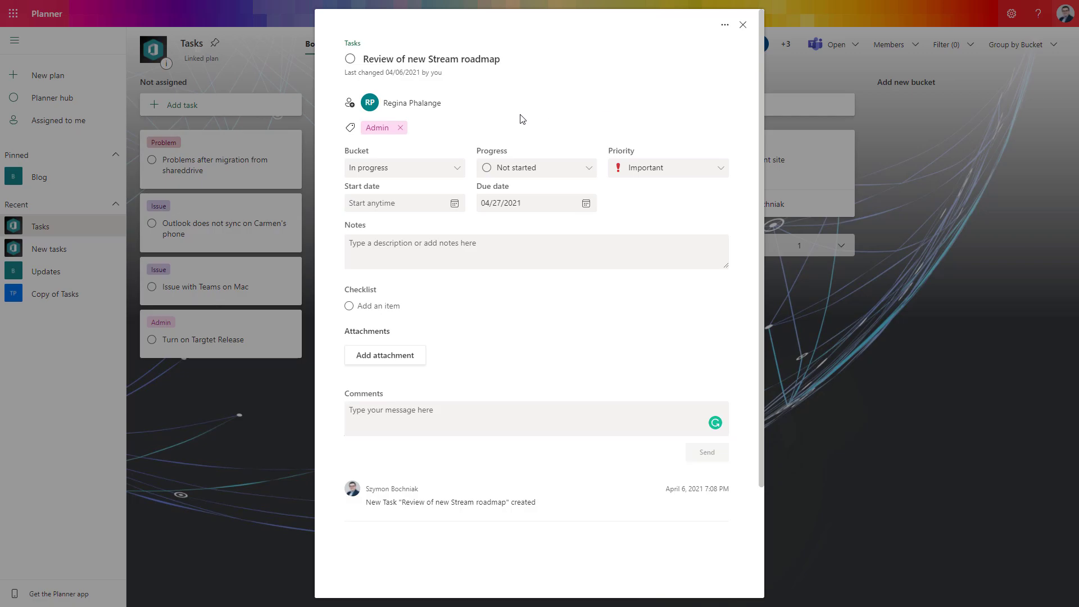
{"action": "mouse_move", "coordinate": [579, 492]}
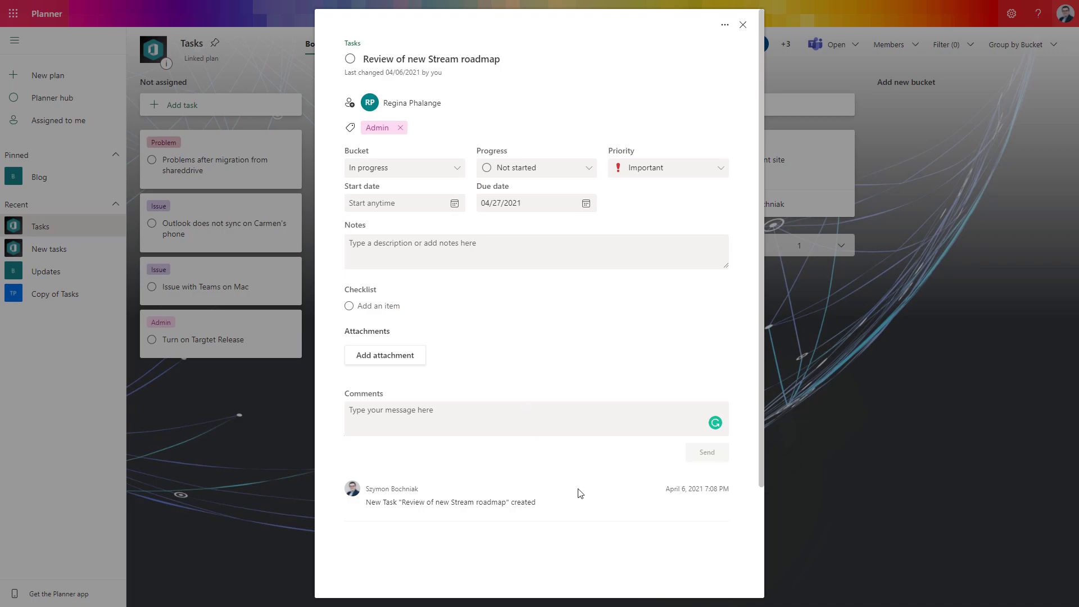
{"action": "mouse_move", "coordinate": [594, 493]}
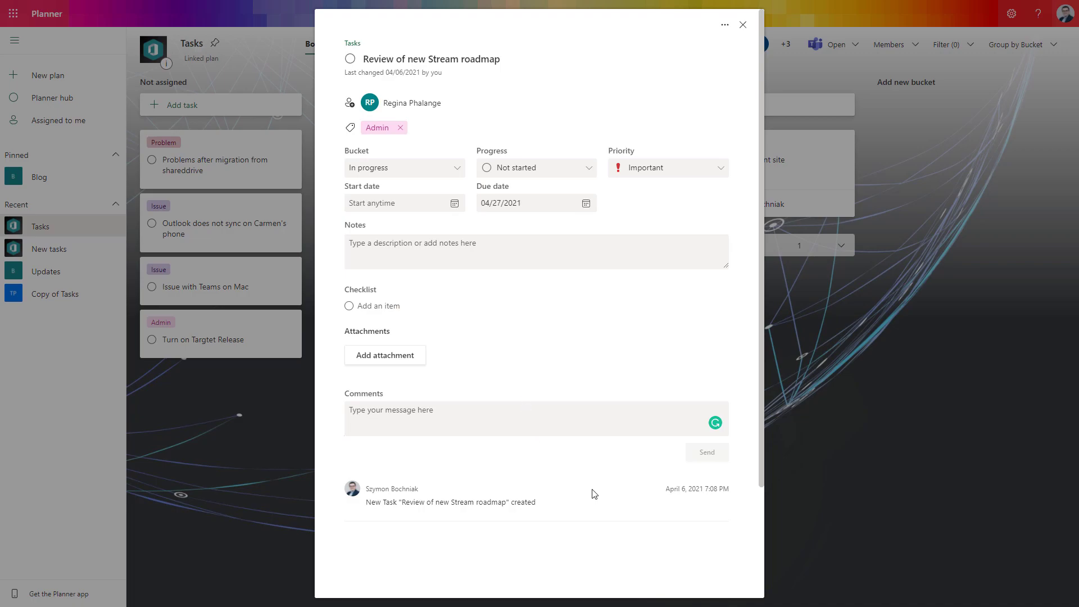
{"action": "mouse_move", "coordinate": [598, 489]}
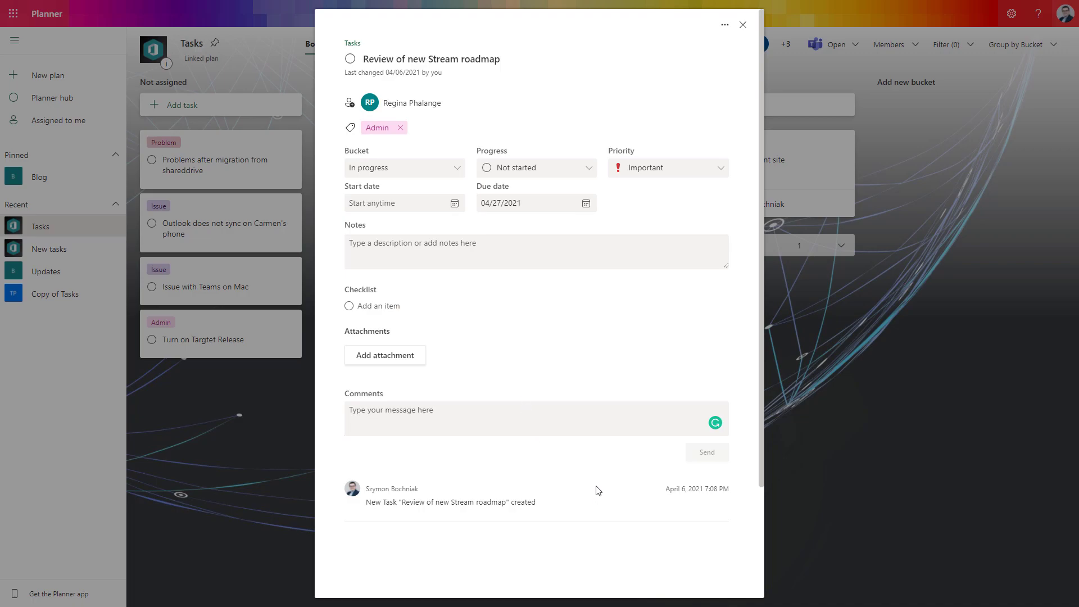
{"action": "mouse_move", "coordinate": [587, 480]}
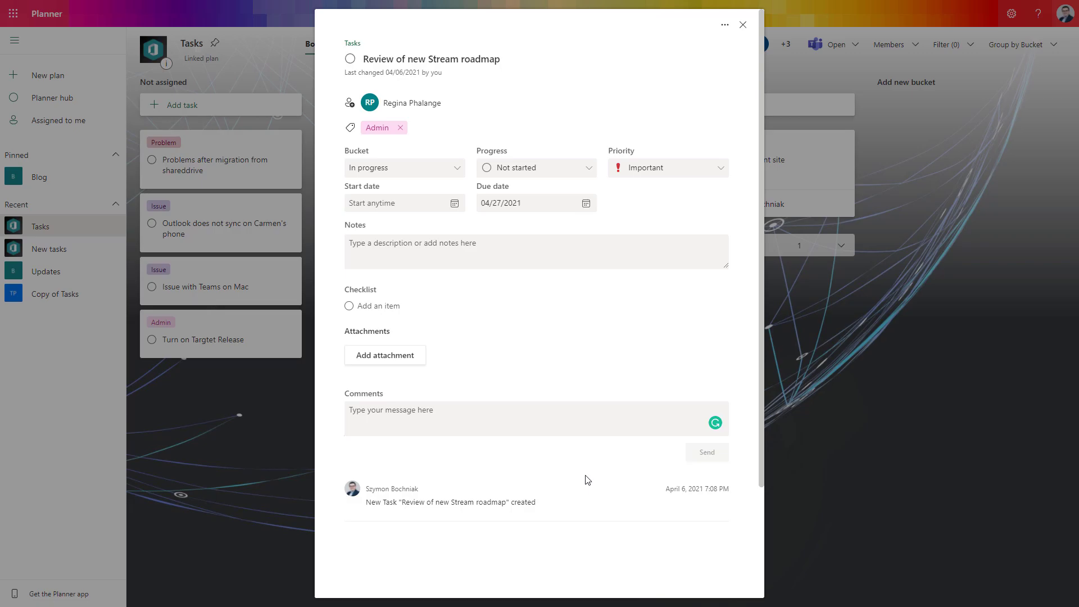
{"action": "mouse_move", "coordinate": [585, 461]}
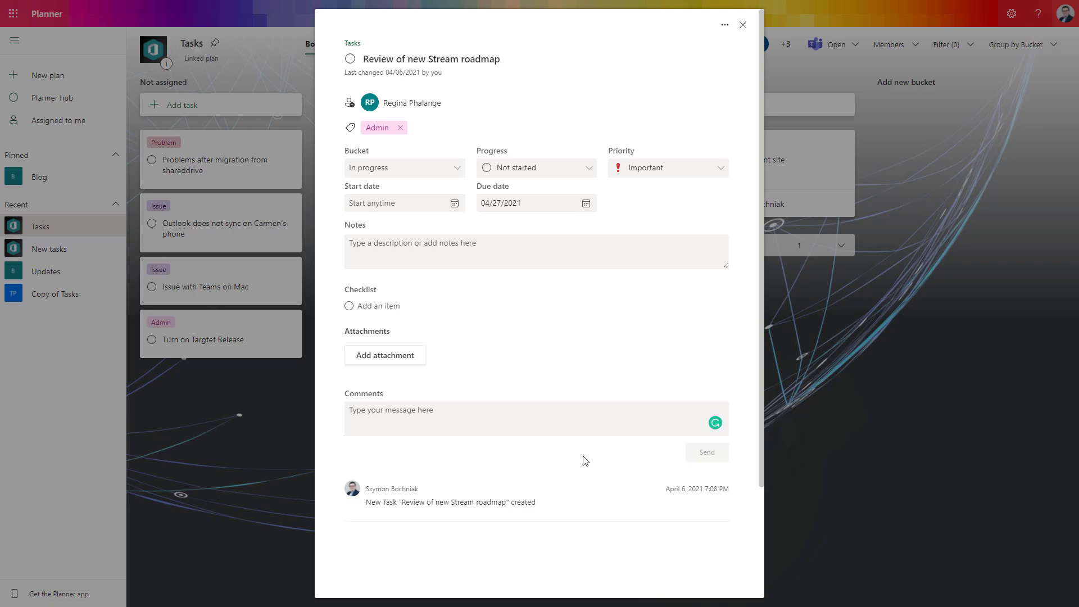
{"action": "mouse_move", "coordinate": [588, 461]}
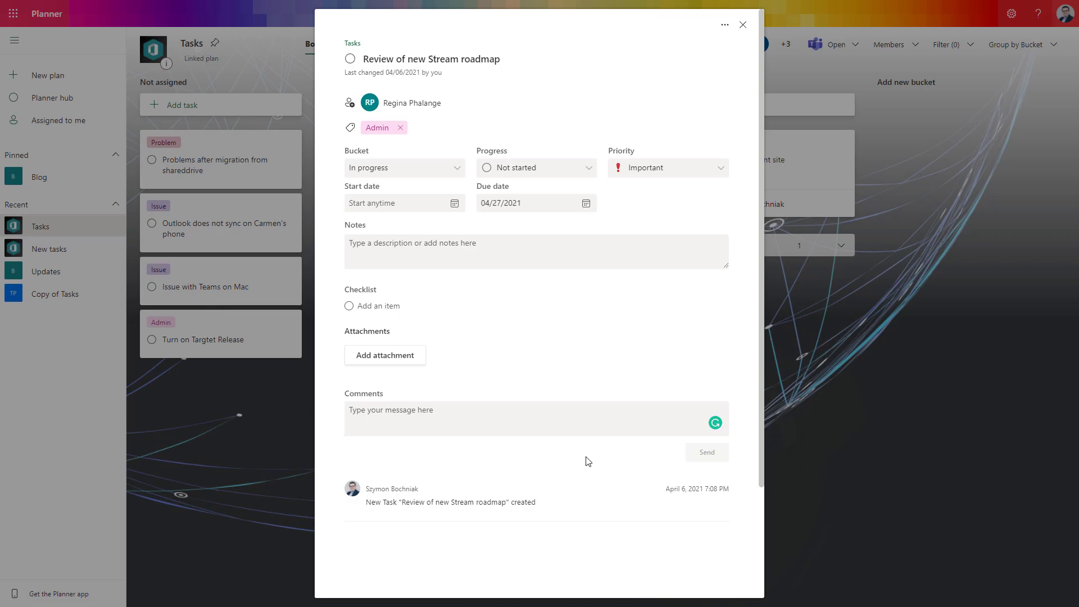
{"action": "mouse_move", "coordinate": [607, 448]}
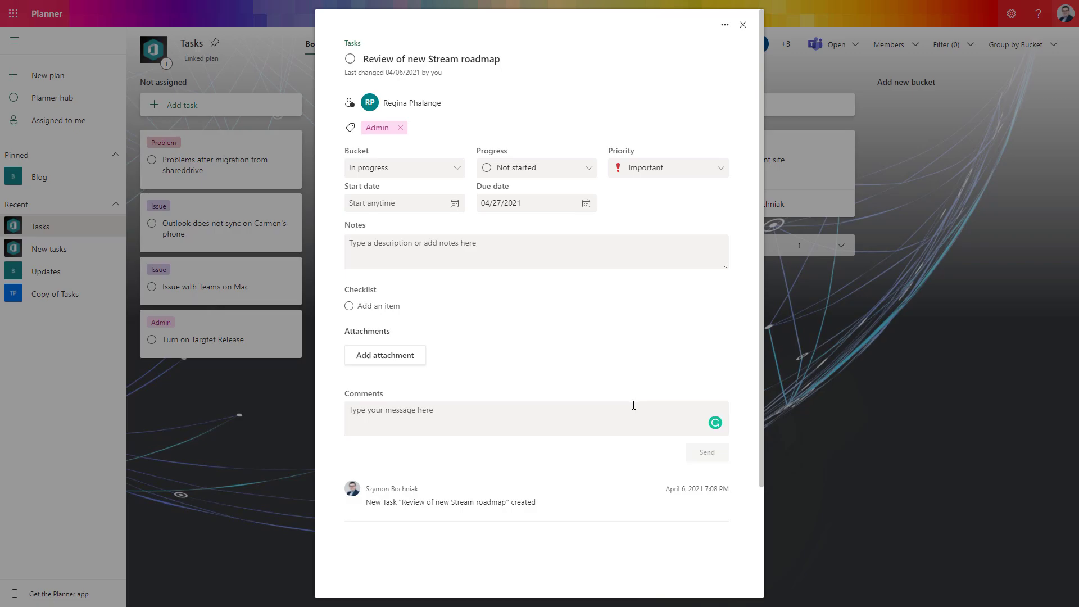
{"action": "mouse_move", "coordinate": [632, 408]}
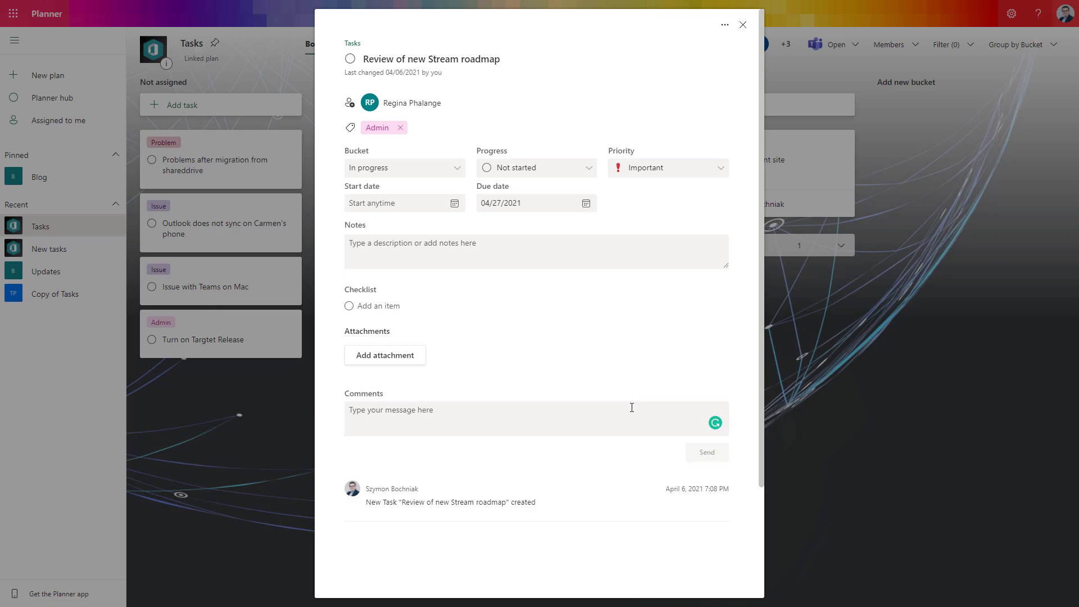
{"action": "mouse_move", "coordinate": [633, 405]}
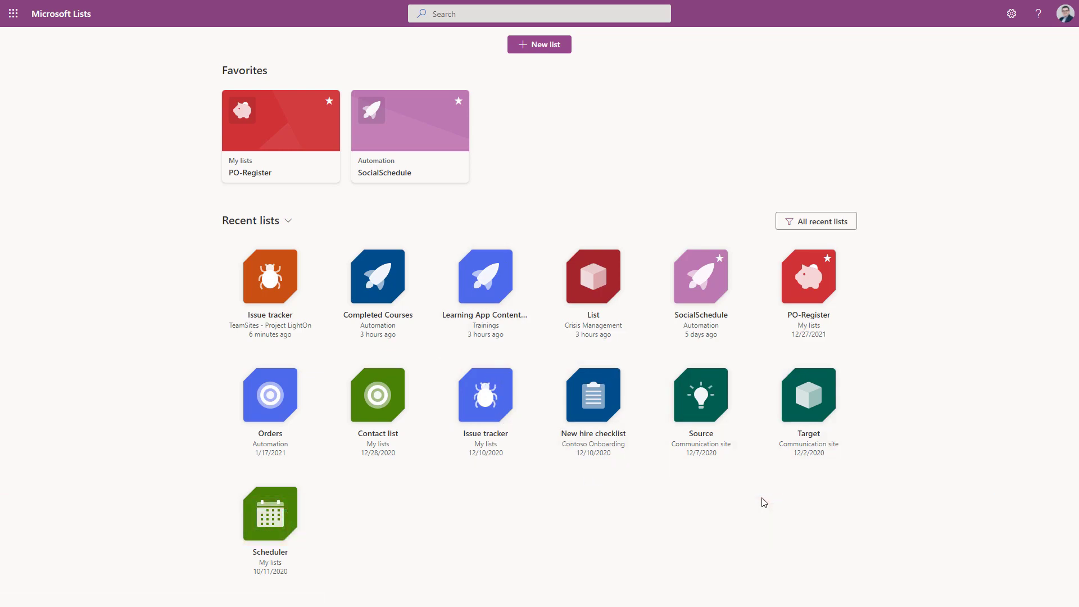
{"action": "mouse_move", "coordinate": [502, 493]}
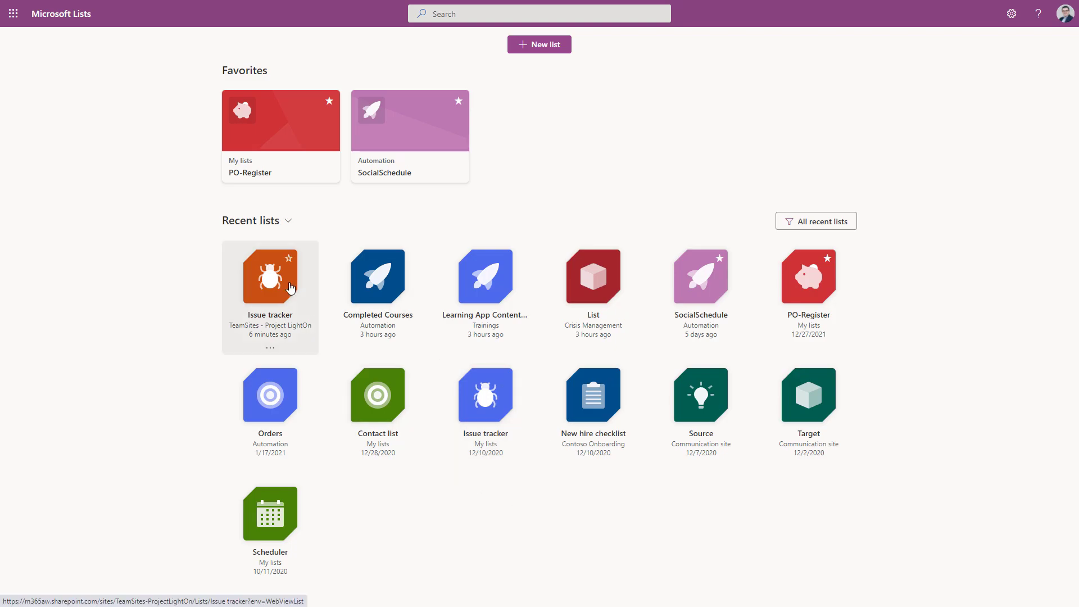
Briefly view the SocialSchedule list, return to lists home, and open Issue tracker.
{"action": "left_click", "coordinate": [270, 276]}
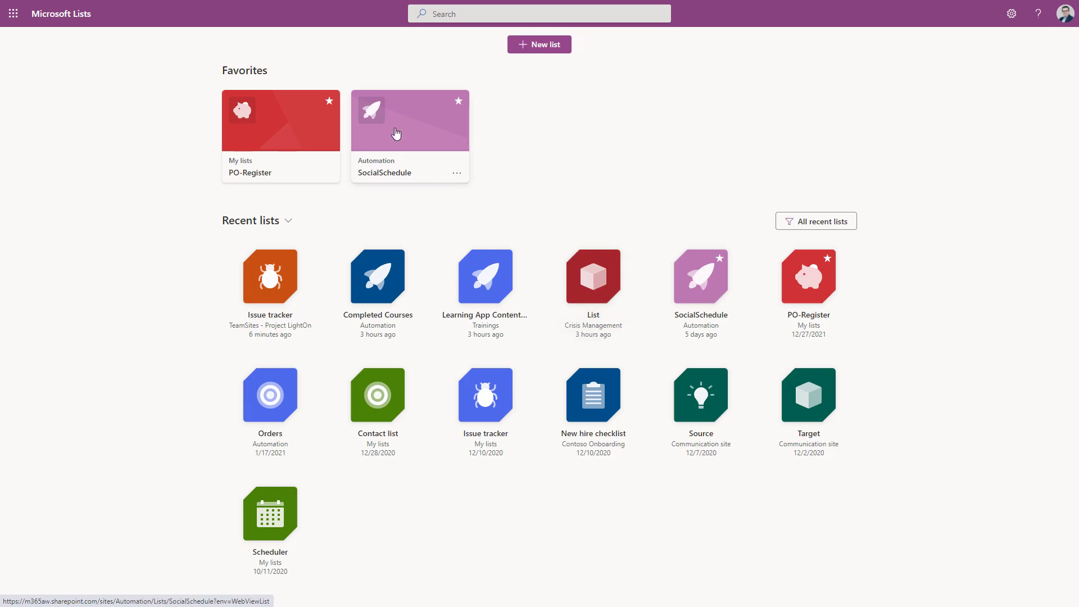
{"action": "left_click", "coordinate": [397, 133]}
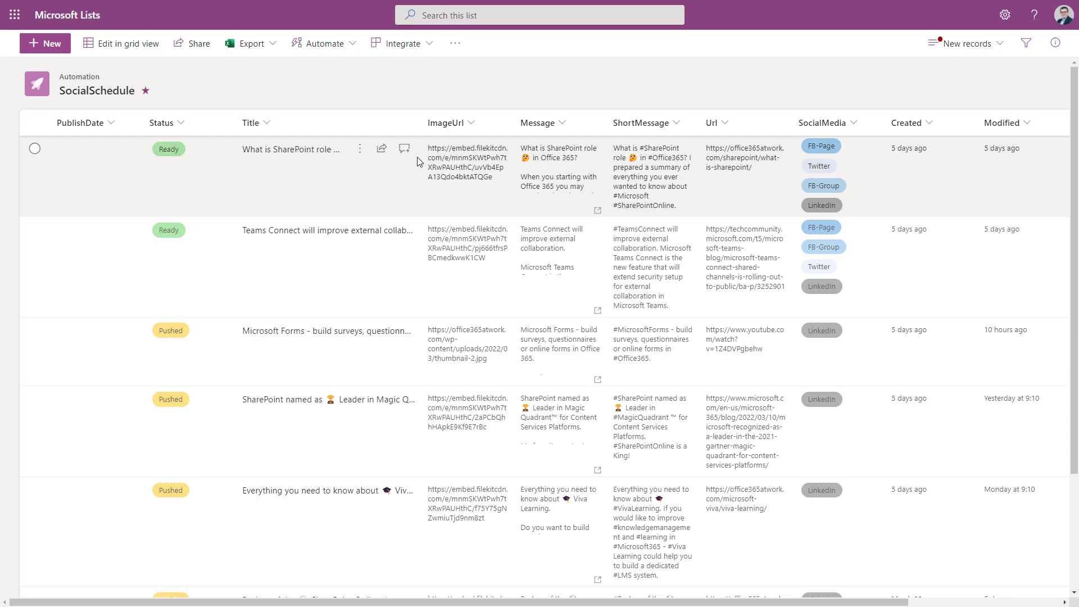
{"action": "left_click", "coordinate": [61, 13]}
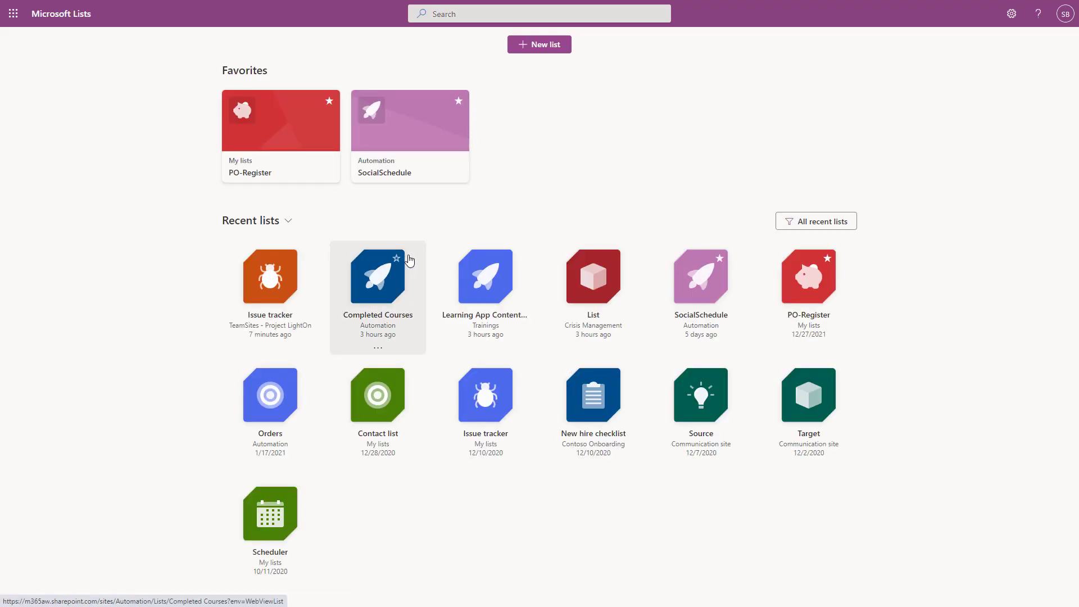
{"action": "mouse_move", "coordinate": [761, 314]}
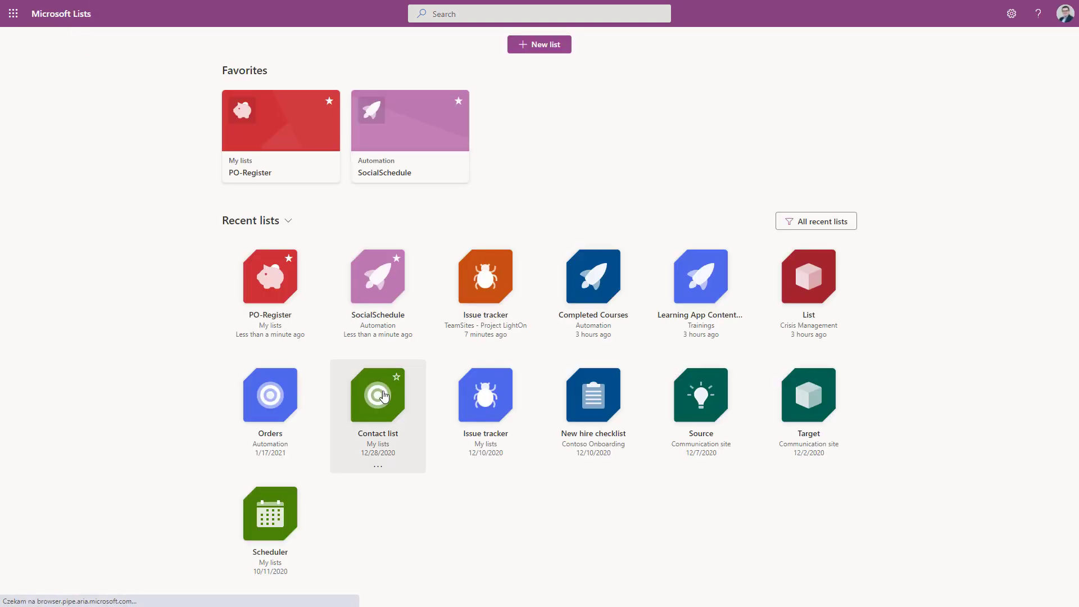
{"action": "left_click", "coordinate": [378, 395]}
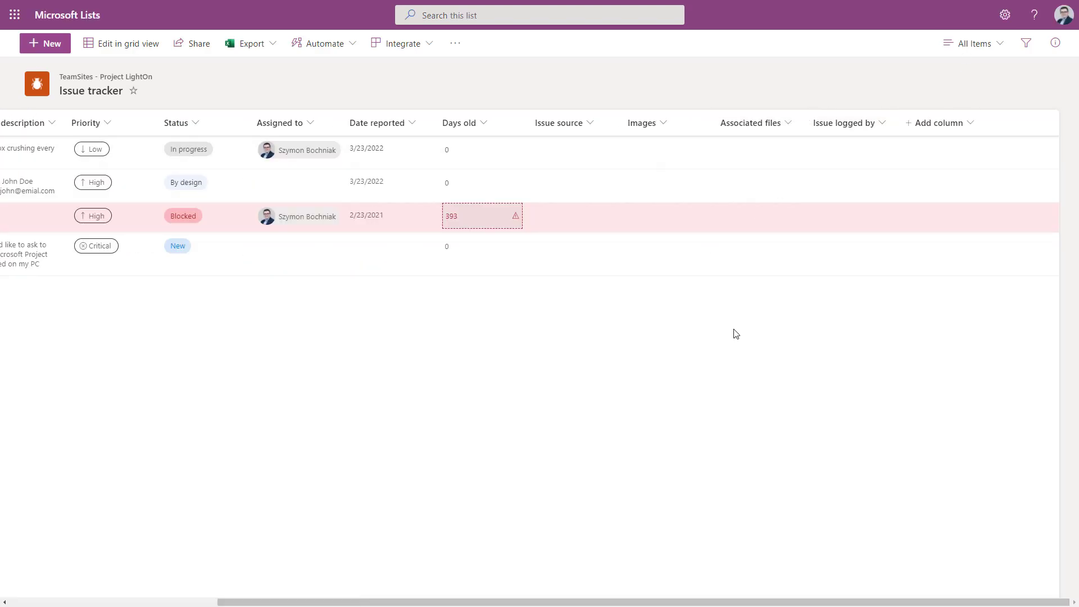
{"action": "left_click", "coordinate": [938, 122]}
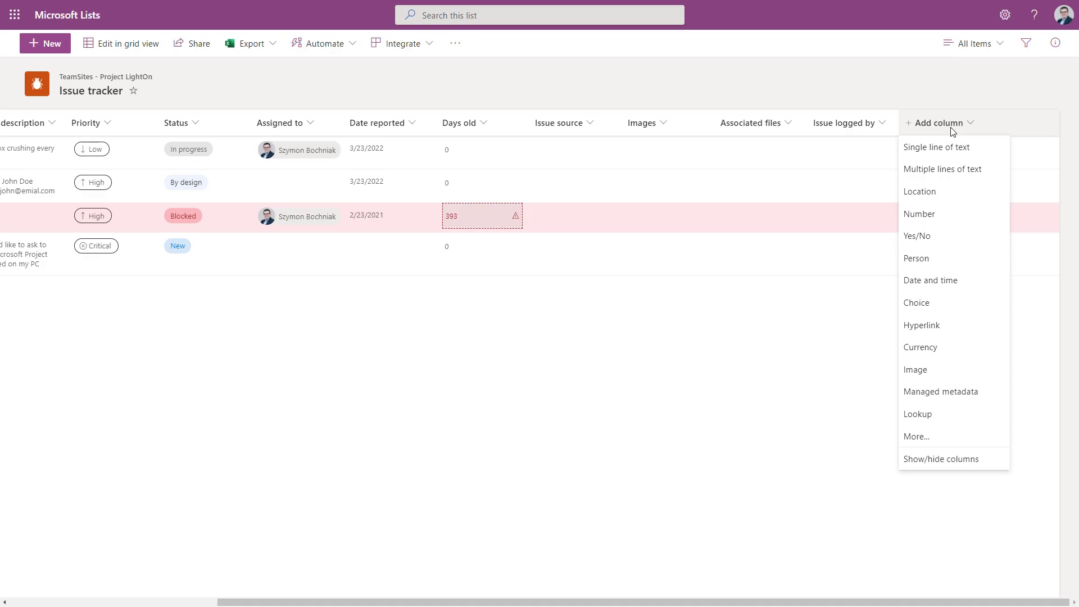
{"action": "mouse_move", "coordinate": [704, 372]}
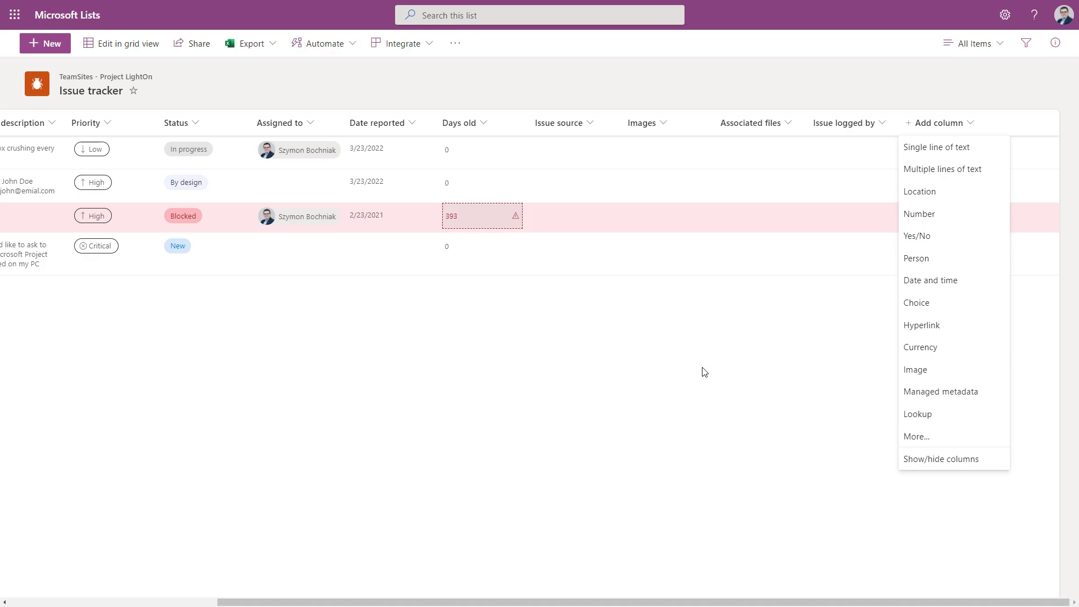
{"action": "left_click", "coordinate": [704, 372]}
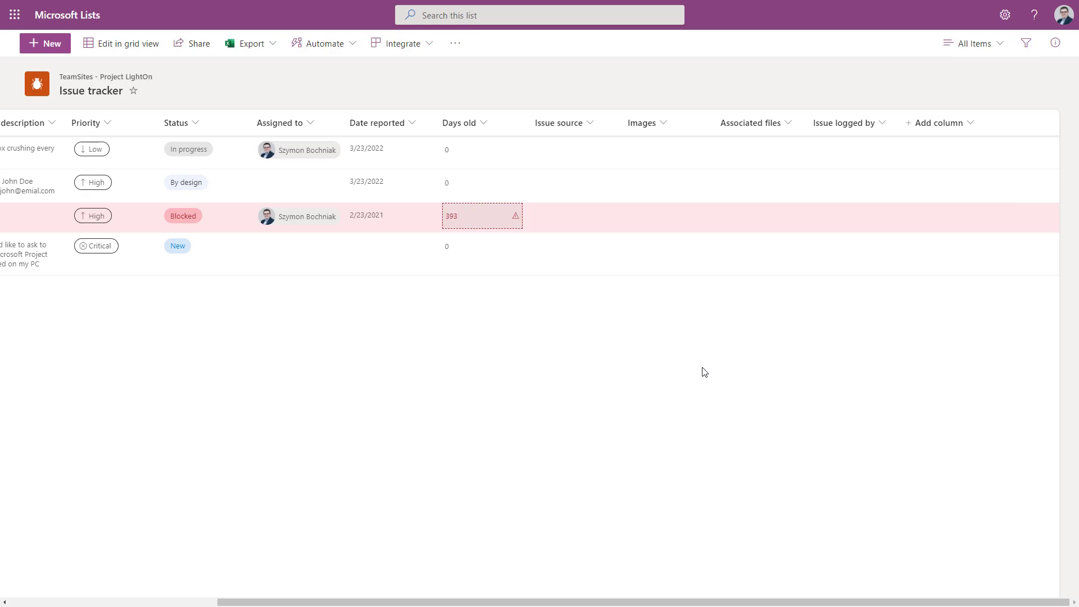
{"action": "mouse_move", "coordinate": [707, 375]}
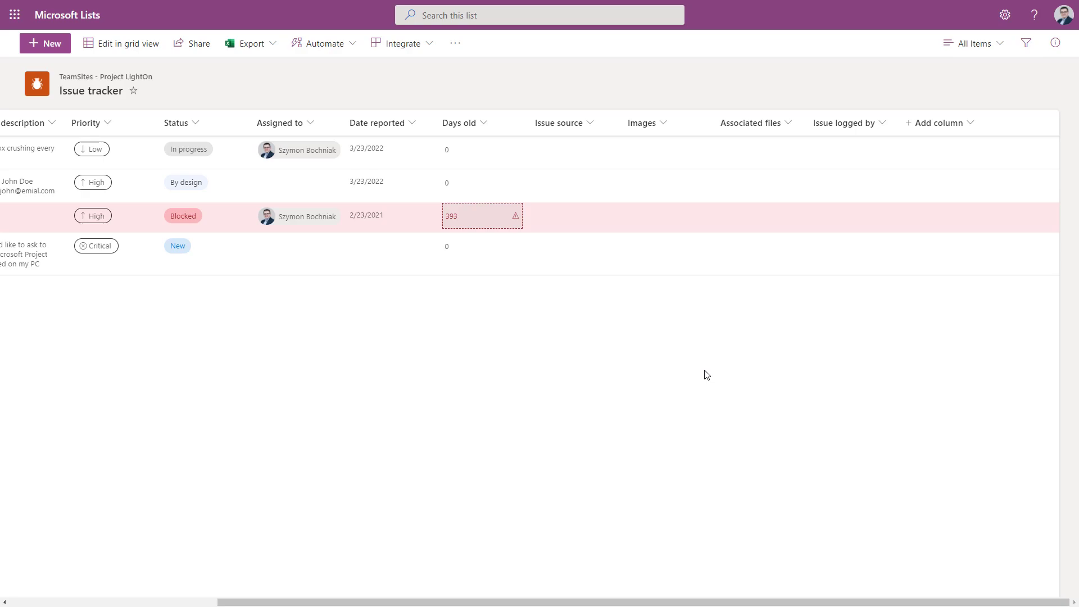
{"action": "mouse_move", "coordinate": [816, 311]}
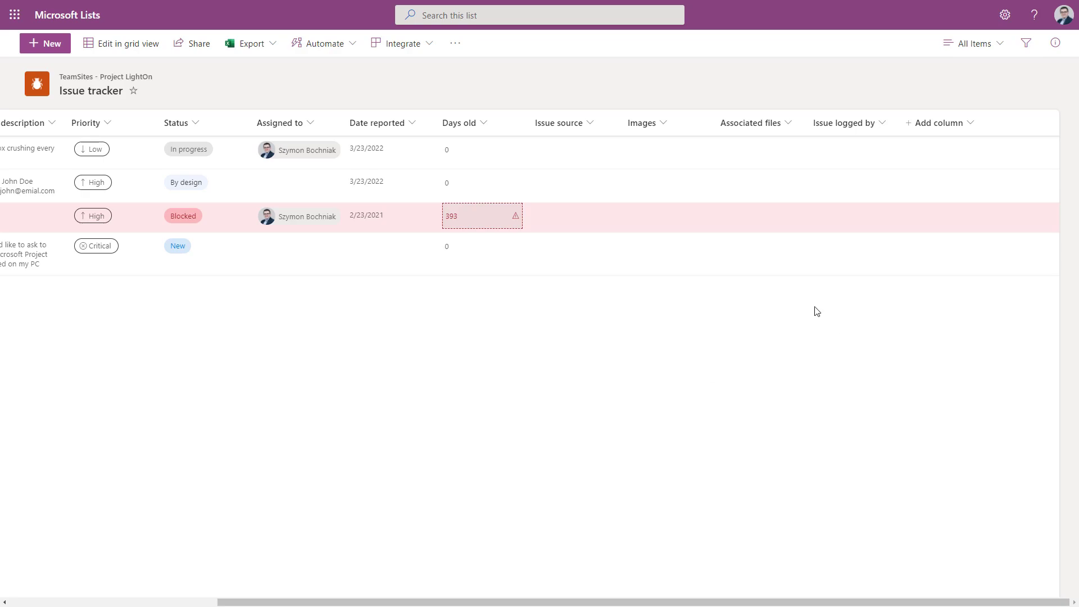
{"action": "mouse_move", "coordinate": [478, 328]}
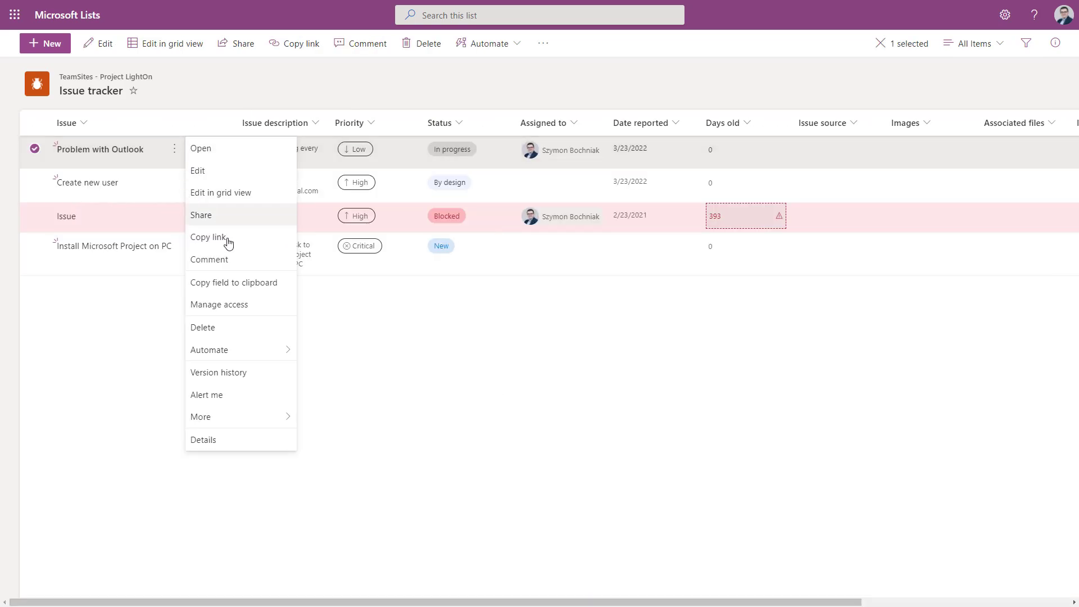
{"action": "left_click", "coordinate": [218, 373]}
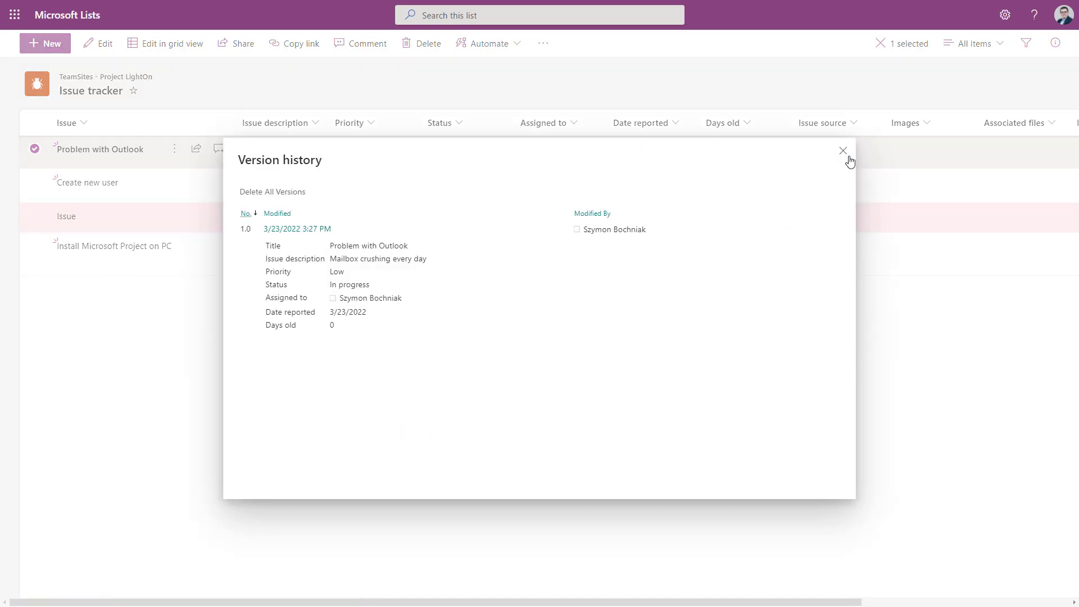
{"action": "left_click", "coordinate": [843, 151]}
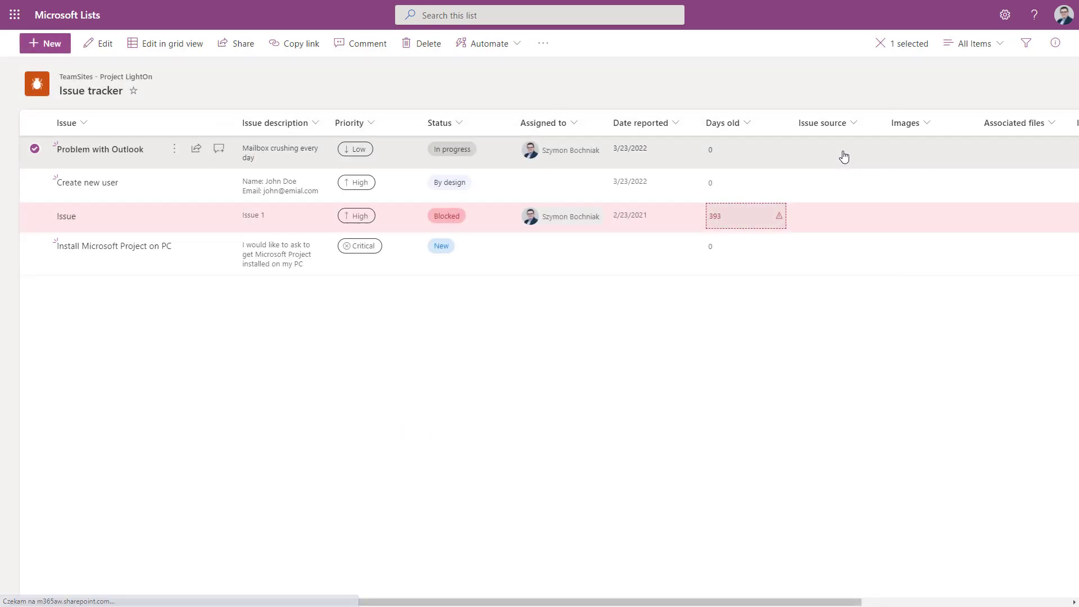